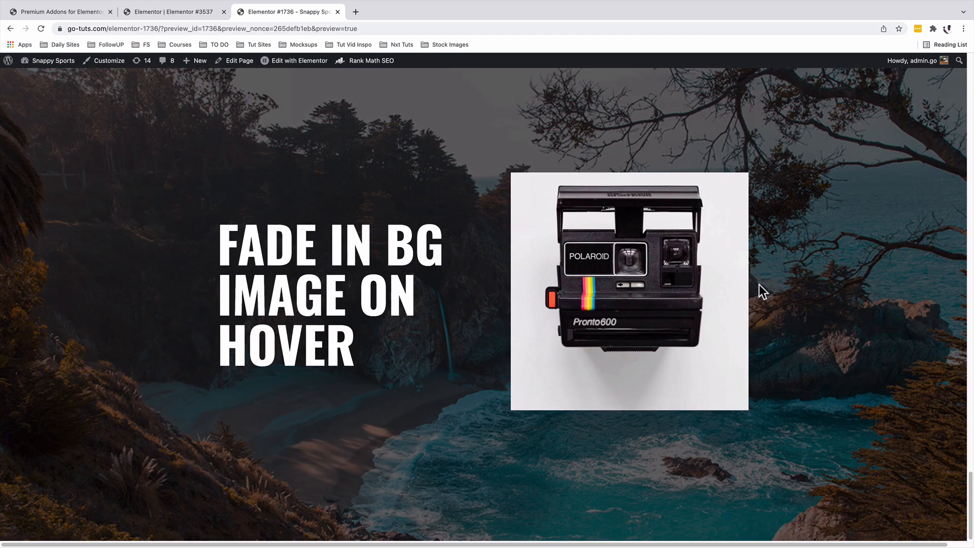
{"action": "mouse_move", "coordinate": [647, 294]}
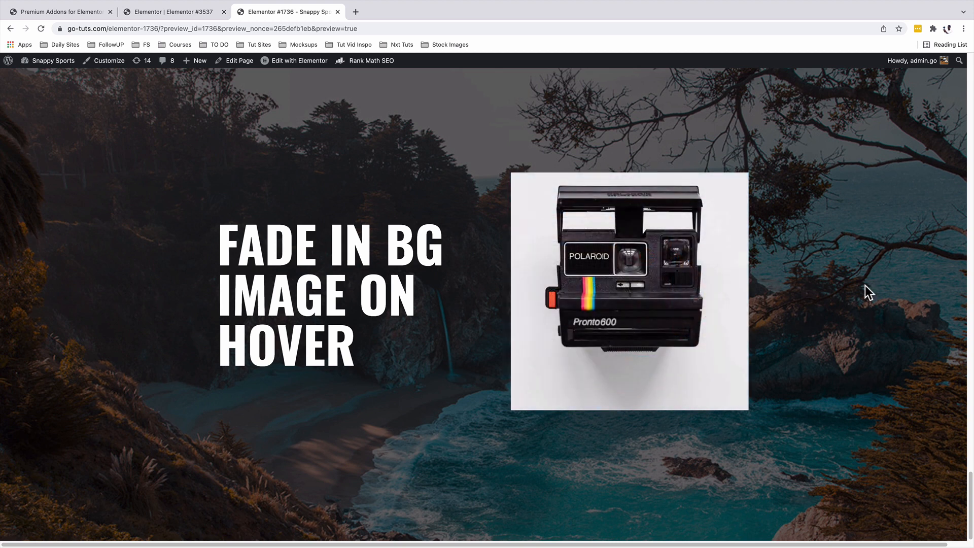
Switch from the preview to the Elementor editor for the new page
{"action": "left_click", "coordinate": [173, 11]}
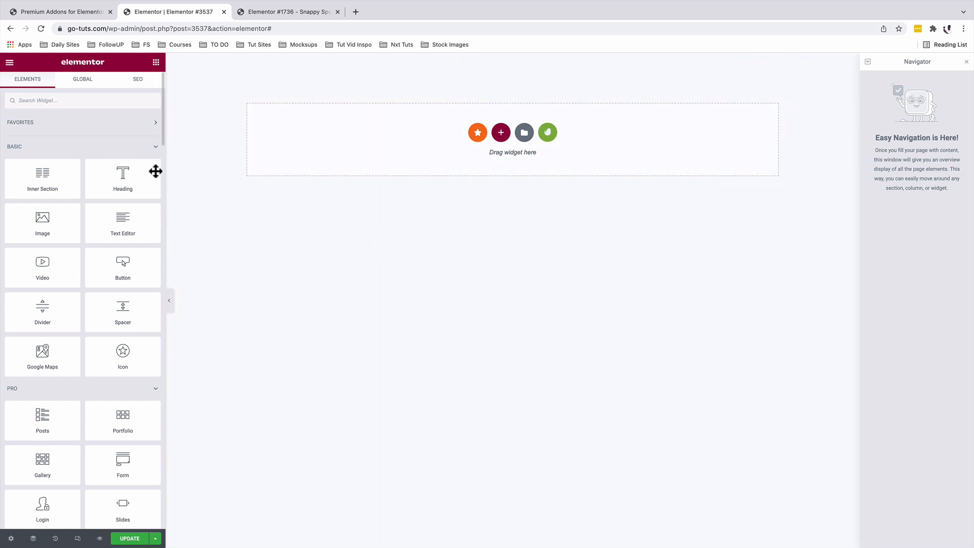
Add a two-column section and set its height to Min Height
{"action": "left_click", "coordinate": [501, 132]}
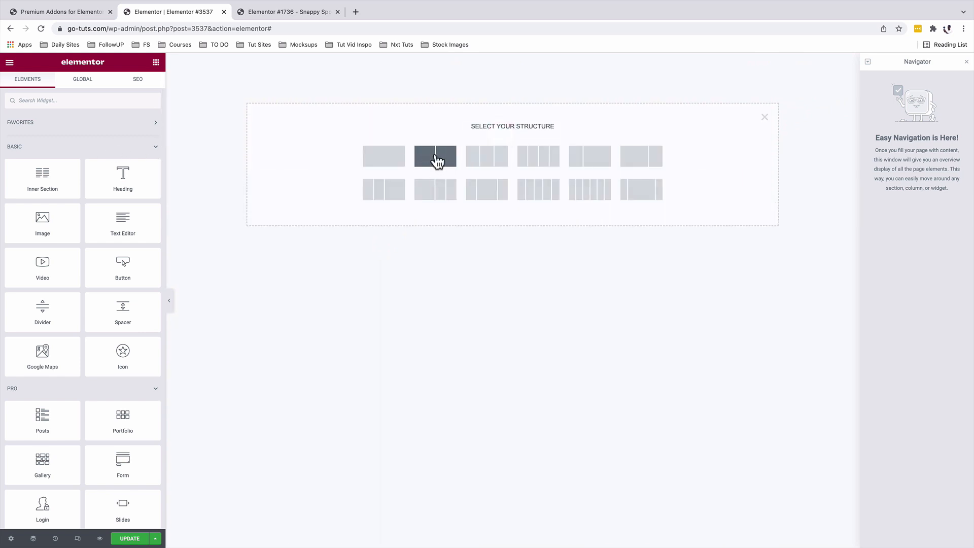
{"action": "left_click", "coordinate": [435, 157]}
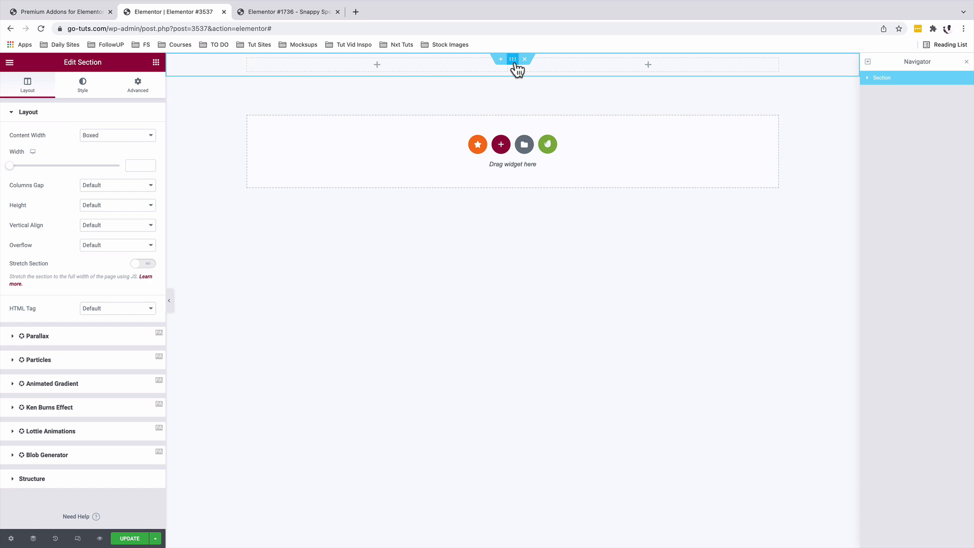
{"action": "mouse_move", "coordinate": [46, 224]}
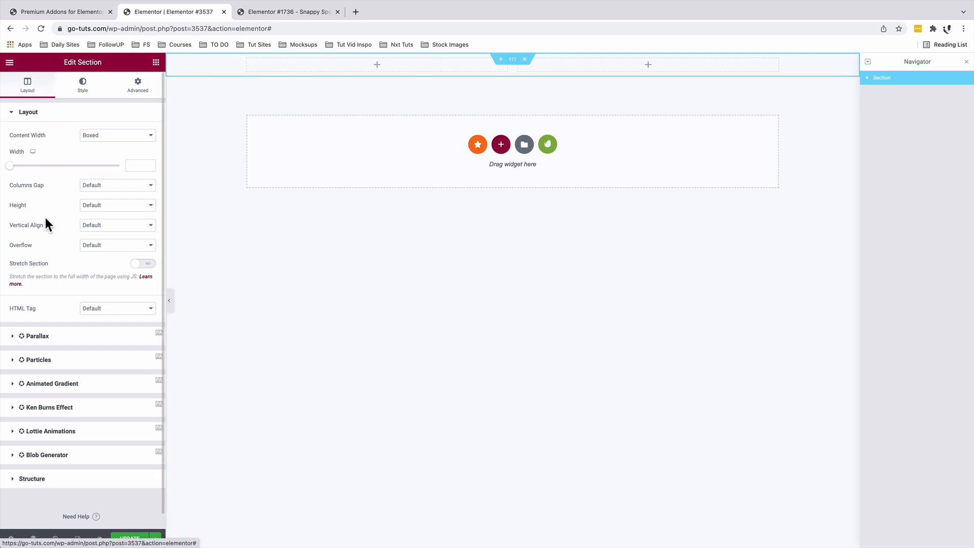
{"action": "left_click", "coordinate": [118, 205]}
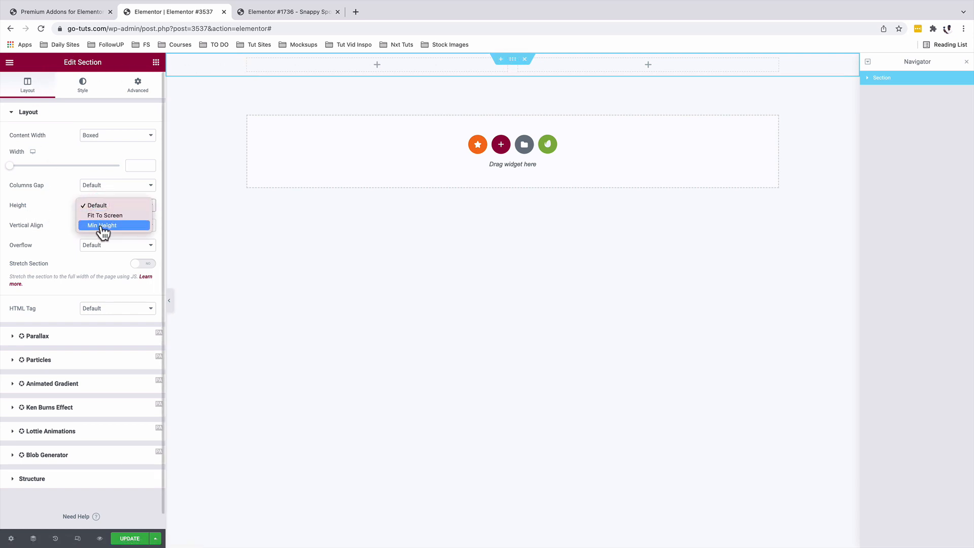
{"action": "left_click", "coordinate": [102, 225]}
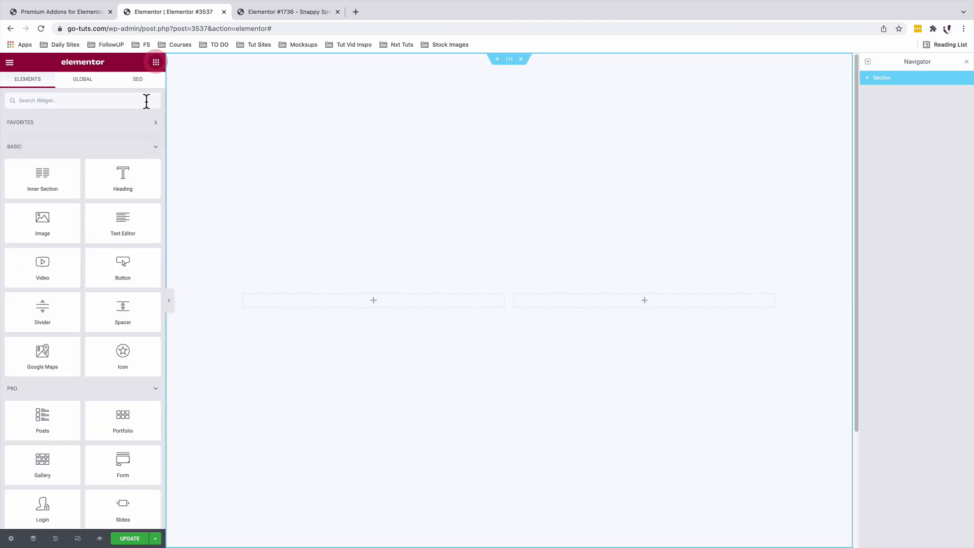
Add a white heading reading 'Fade in BG image on hover' to the left column
{"action": "left_click_drag", "start_coordinate": [123, 178], "coordinate": [375, 300]}
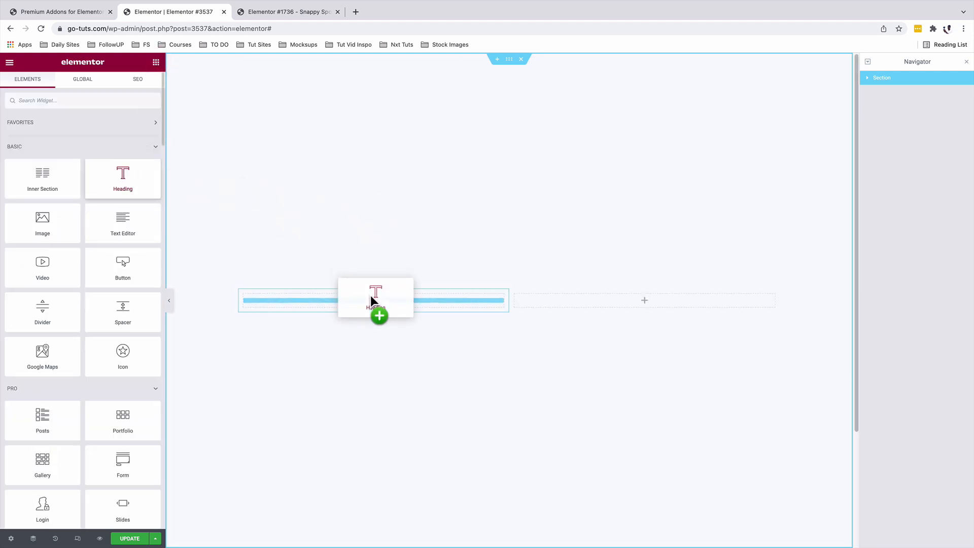
{"action": "left_click_drag", "start_coordinate": [123, 179], "coordinate": [373, 301]}
{"action": "type", "text": "Fade in BG im"}
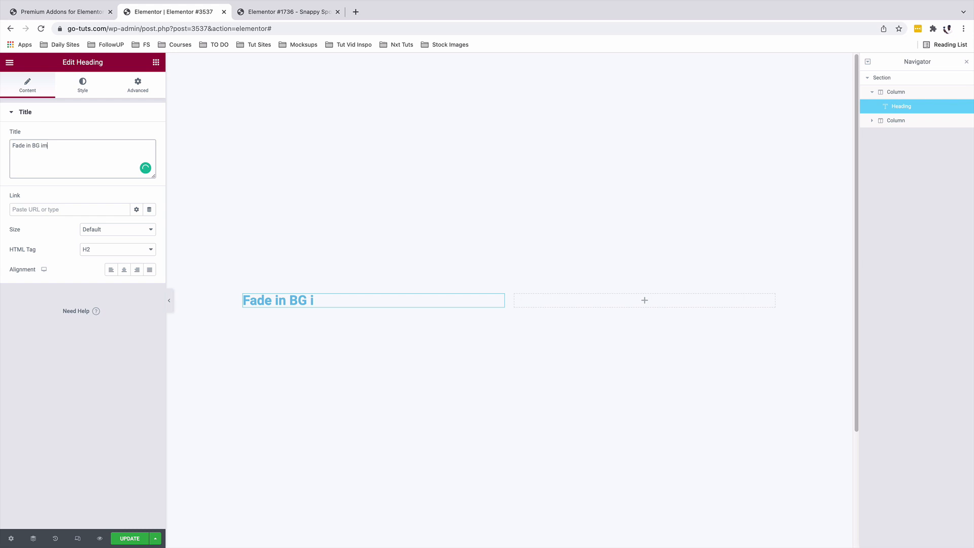
{"action": "type", "text": "age on hover"}
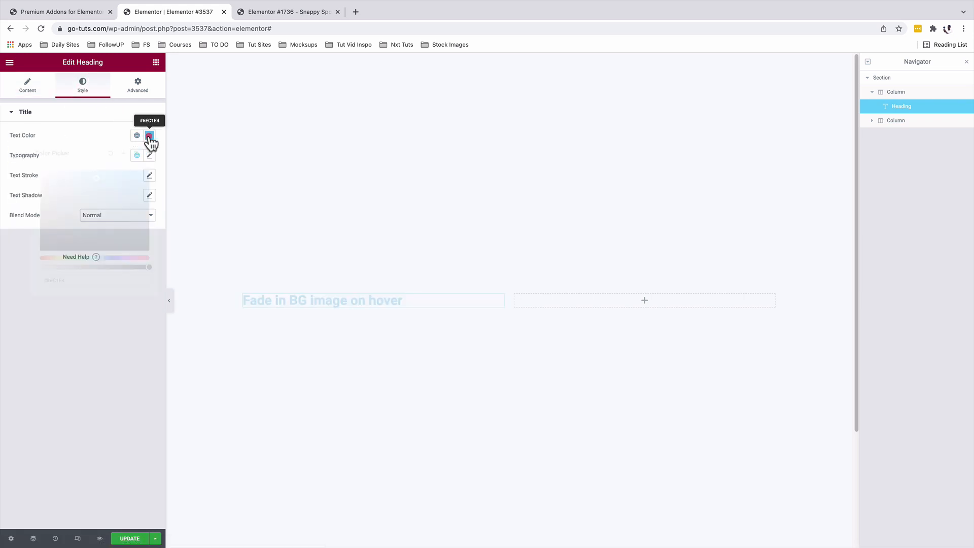
{"action": "left_click", "coordinate": [148, 135]}
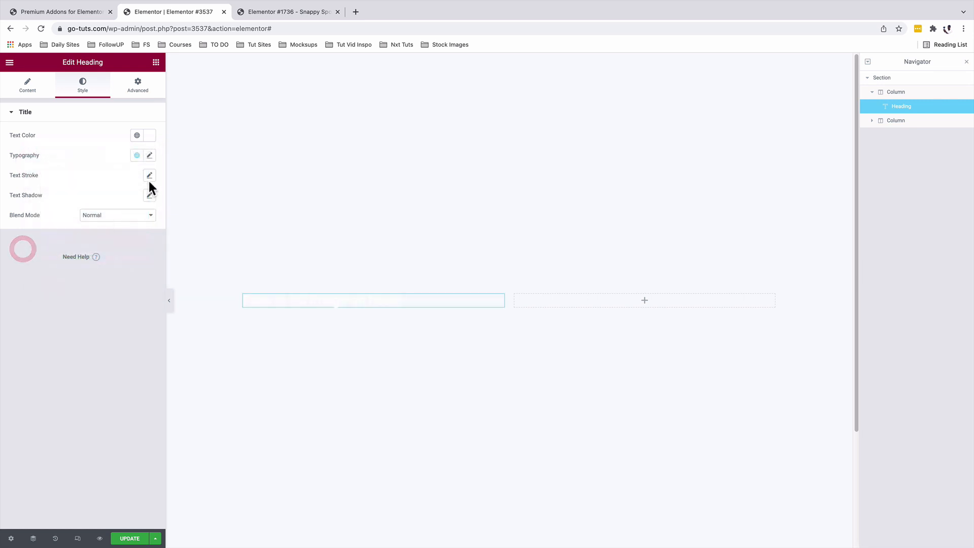
Style the heading in Oswald at about 6.5em, weight 900, uppercase
{"action": "left_click", "coordinate": [149, 155]}
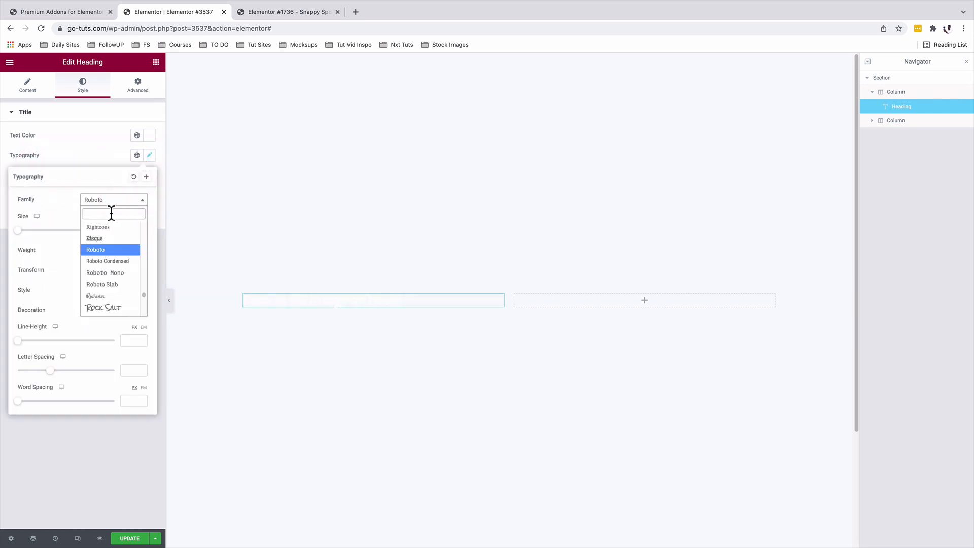
{"action": "type", "text": "osw"}
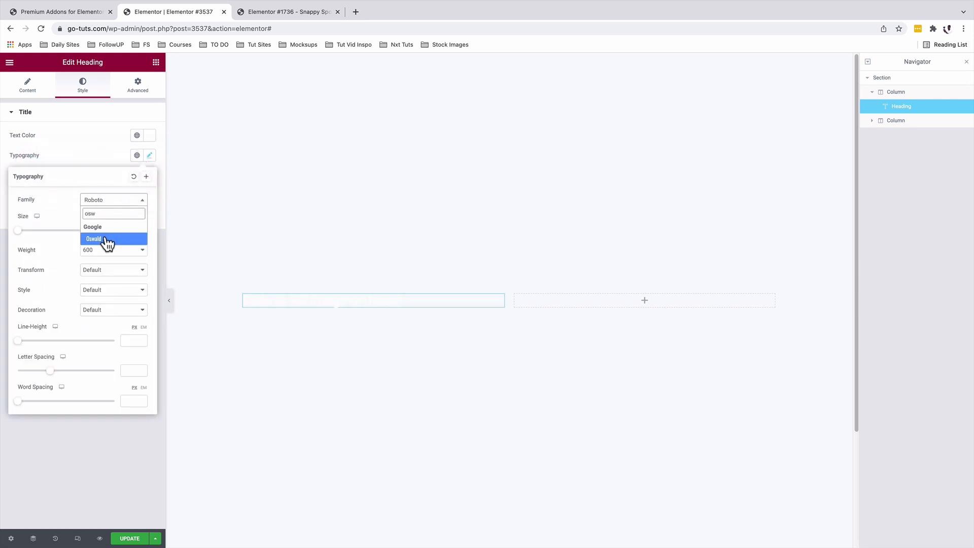
{"action": "left_click", "coordinate": [94, 238]}
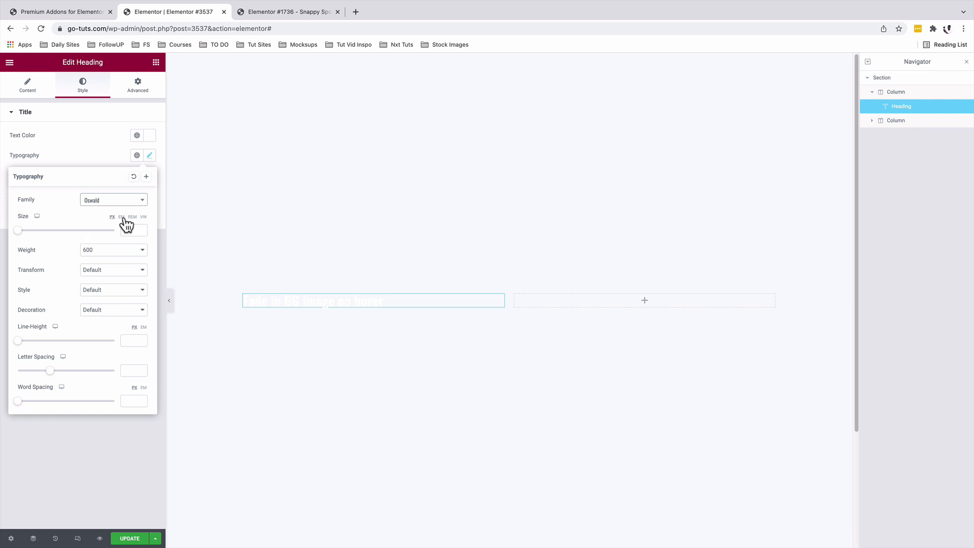
{"action": "left_click", "coordinate": [122, 216]}
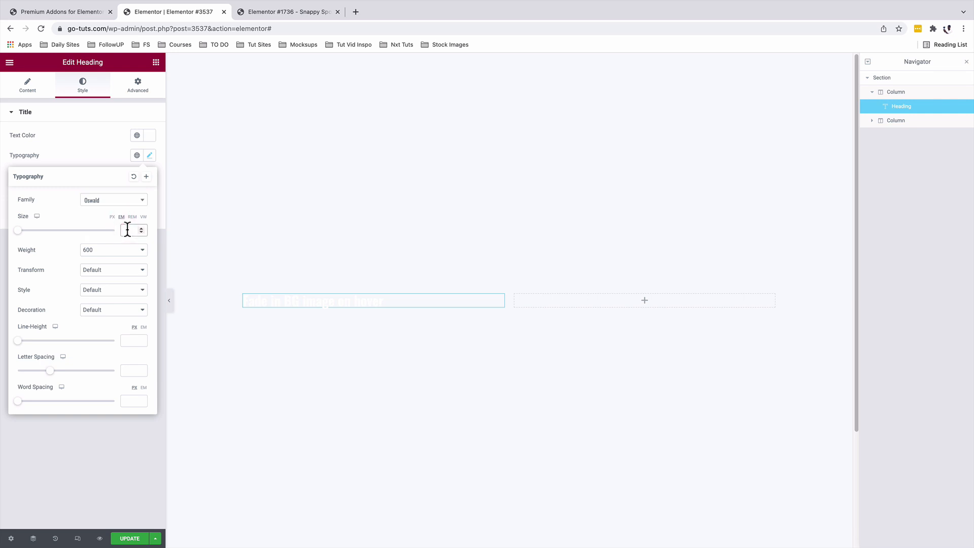
{"action": "left_click_drag", "start_coordinate": [18, 230], "coordinate": [75, 230]}
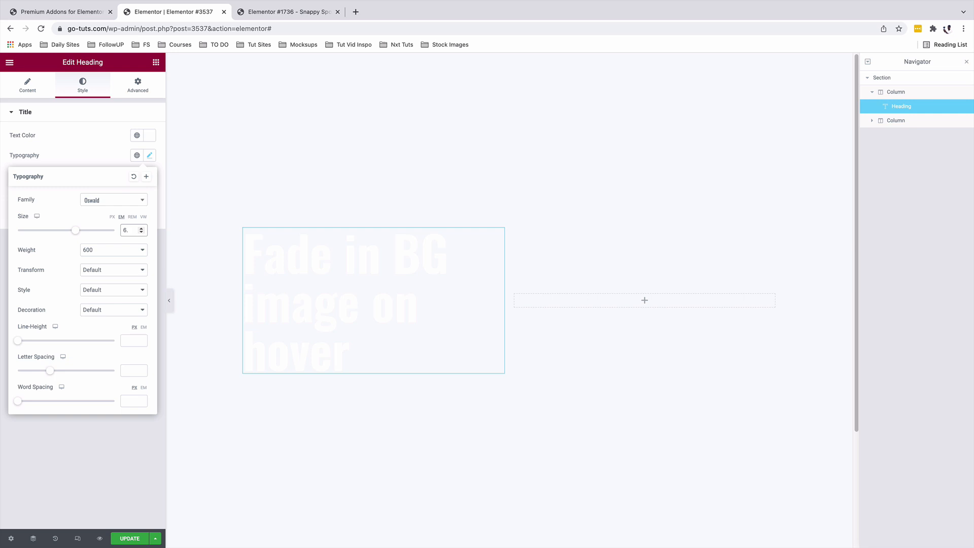
{"action": "left_click", "coordinate": [114, 249]}
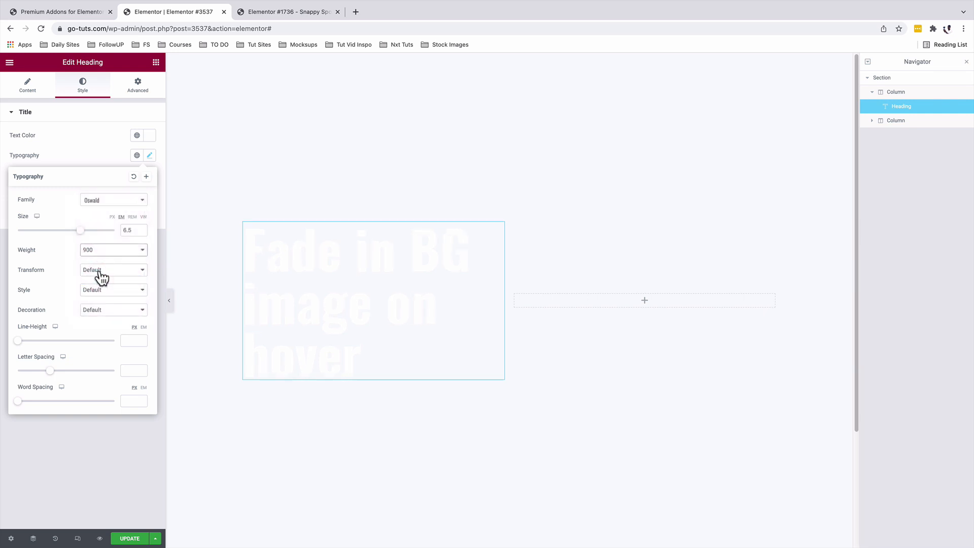
{"action": "left_click", "coordinate": [114, 269]}
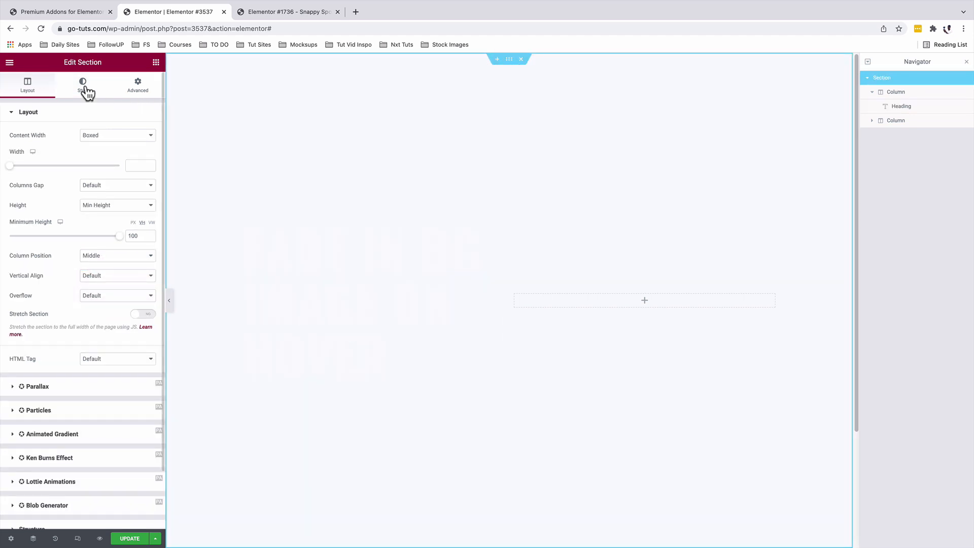
Give the section a coastal landscape background image sized to Cover
{"action": "left_click", "coordinate": [82, 85]}
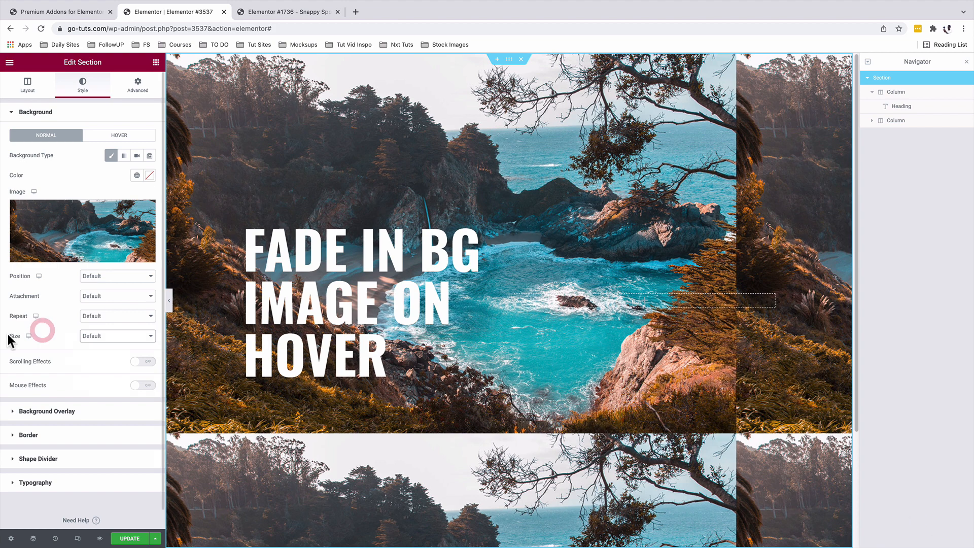
{"action": "left_click", "coordinate": [118, 335]}
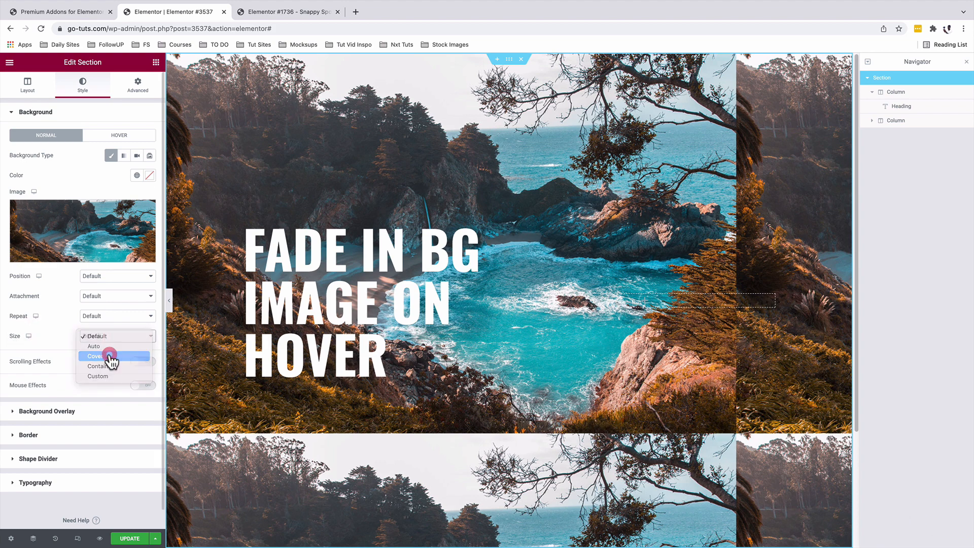
{"action": "left_click", "coordinate": [107, 356]}
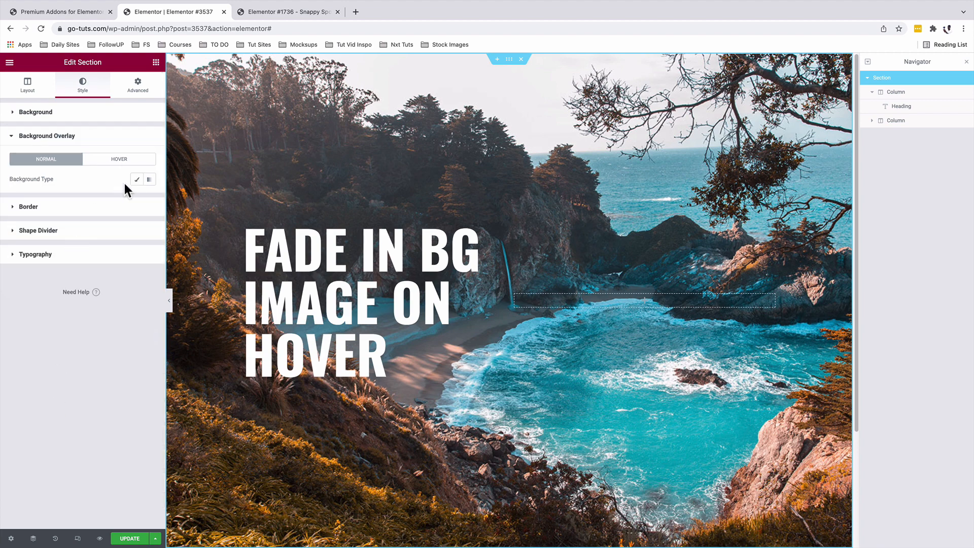
Darken the background with a black overlay at 0.5 opacity
{"action": "left_click", "coordinate": [137, 179]}
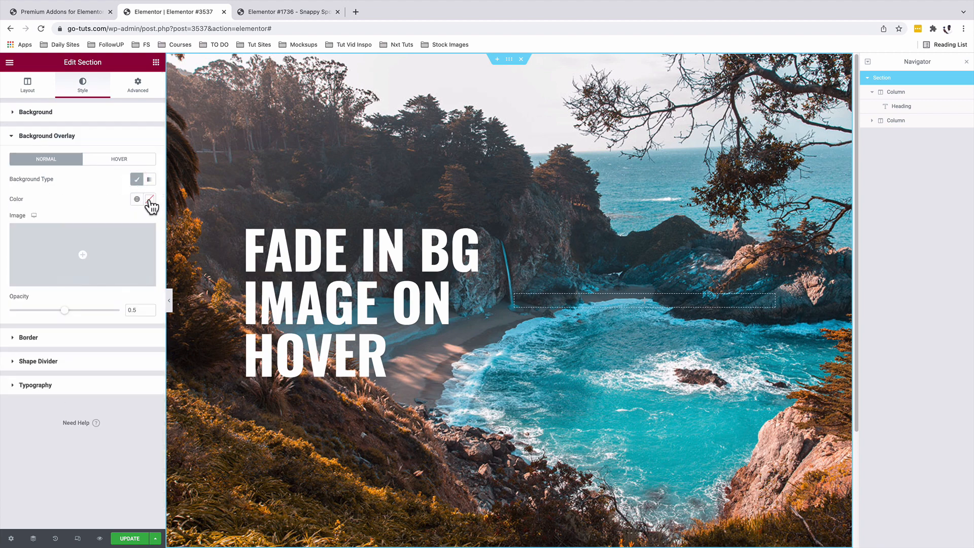
{"action": "left_click", "coordinate": [149, 199]}
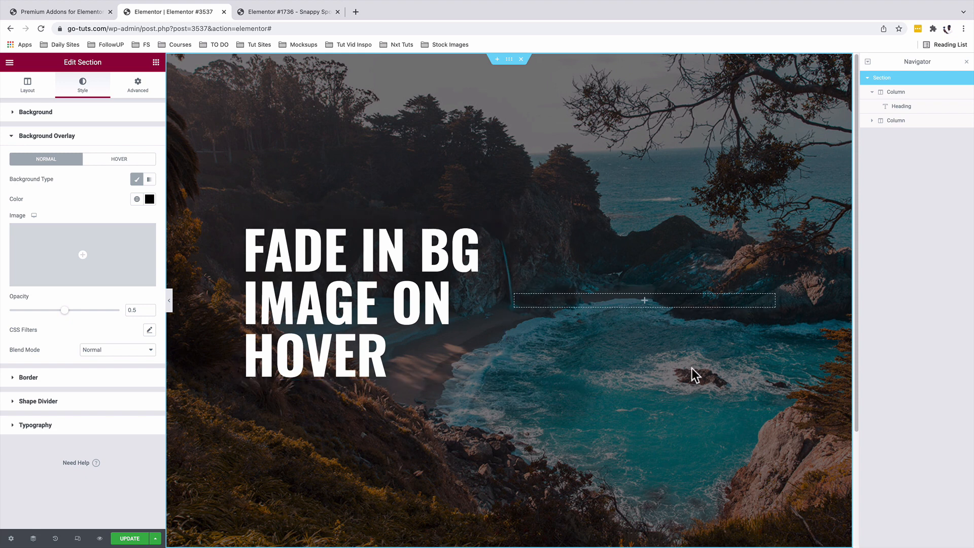
{"action": "mouse_move", "coordinate": [567, 256]}
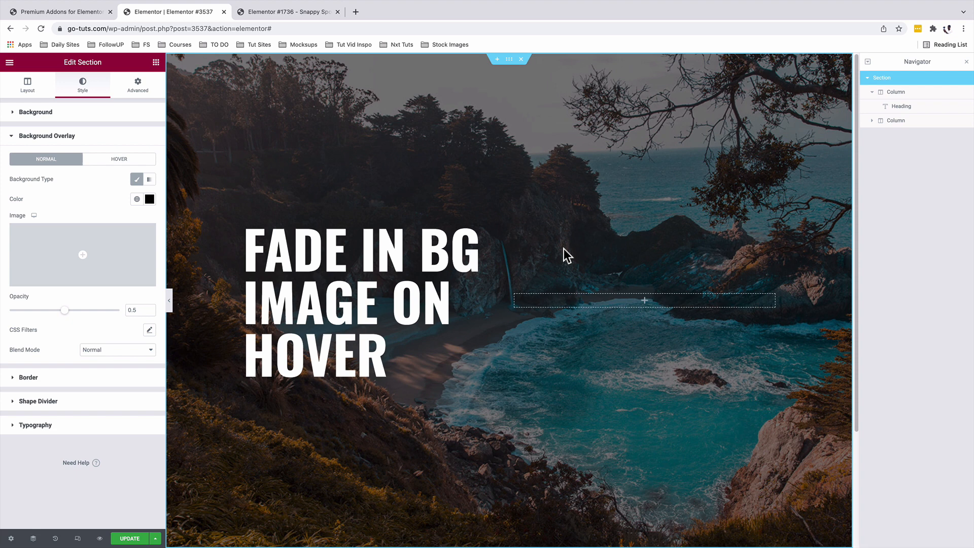
{"action": "mouse_move", "coordinate": [637, 319]}
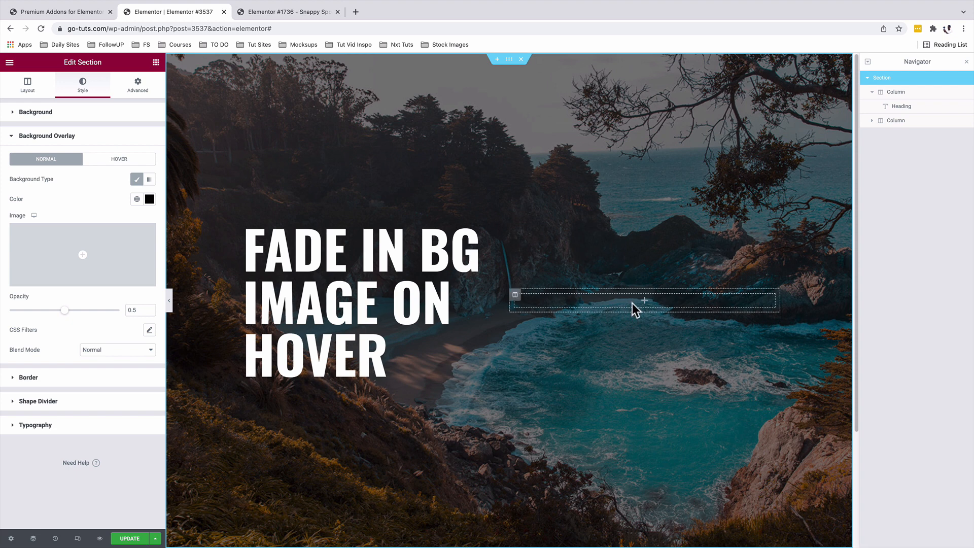
{"action": "mouse_move", "coordinate": [553, 267]}
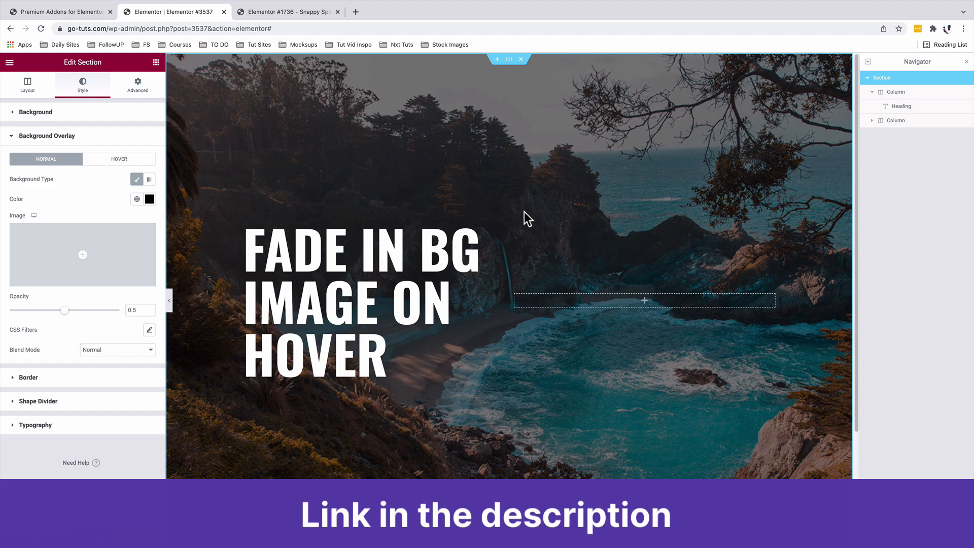
{"action": "left_click", "coordinate": [60, 12]}
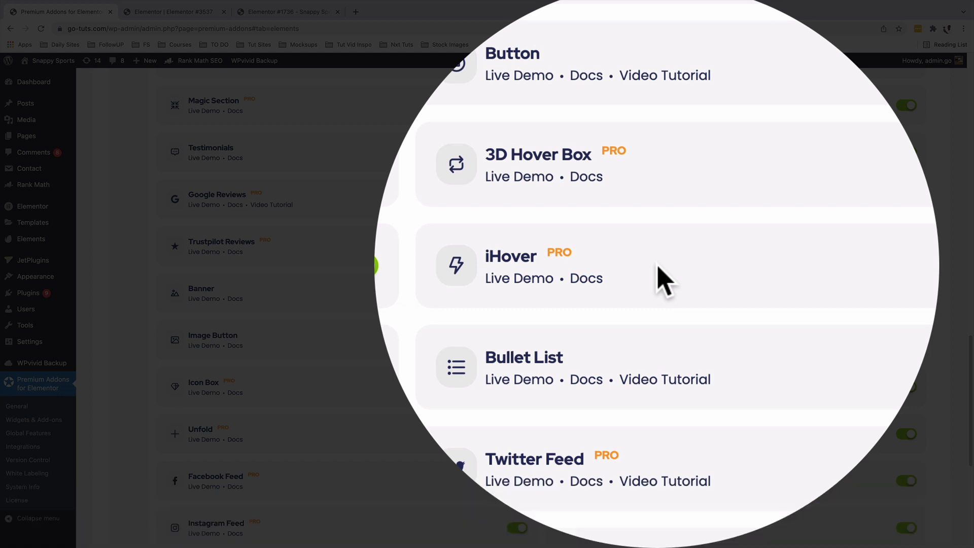
Confirm the iHover widget is enabled in Premium Addons and return to the editor
{"action": "left_click", "coordinate": [827, 263]}
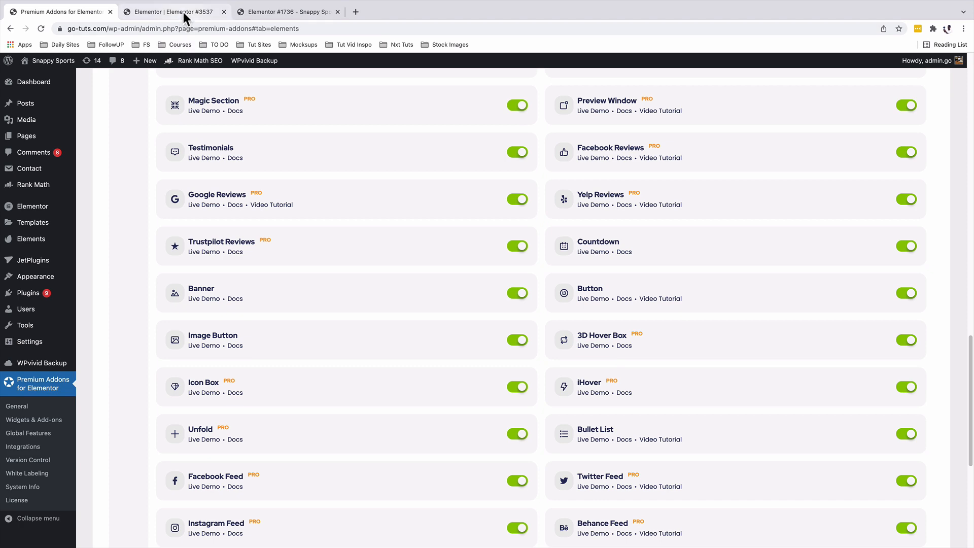
{"action": "left_click", "coordinate": [173, 11]}
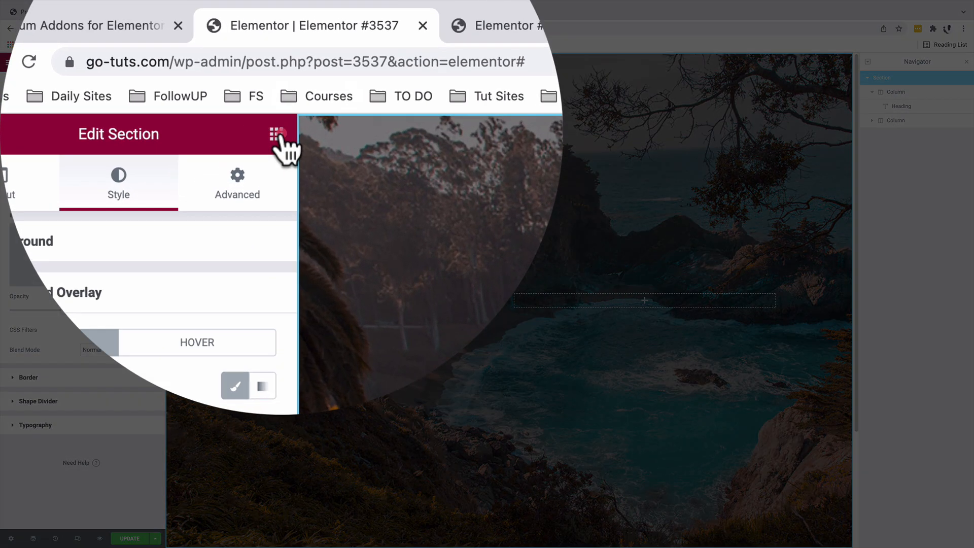
Place a Premium iHover widget in the empty right column
{"action": "left_click", "coordinate": [275, 134]}
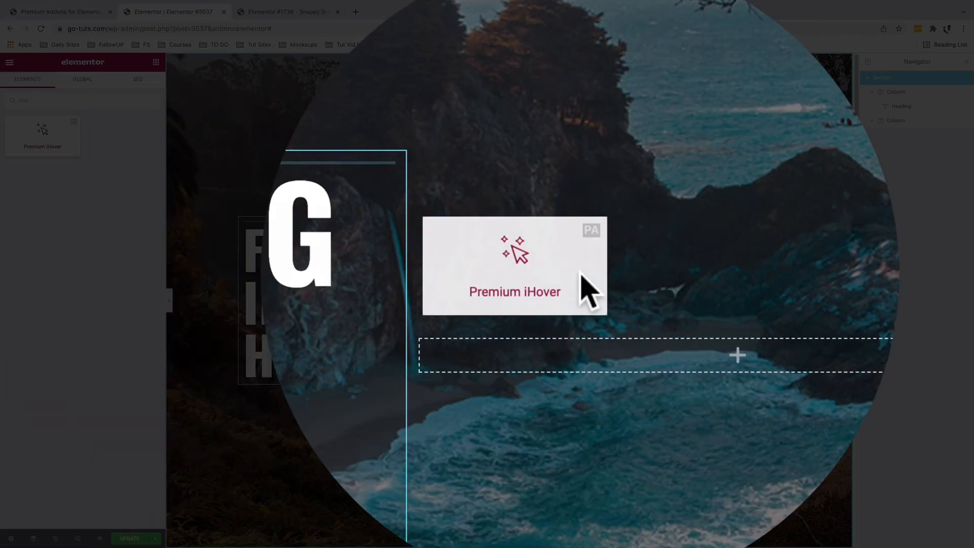
{"action": "left_click", "coordinate": [514, 275]}
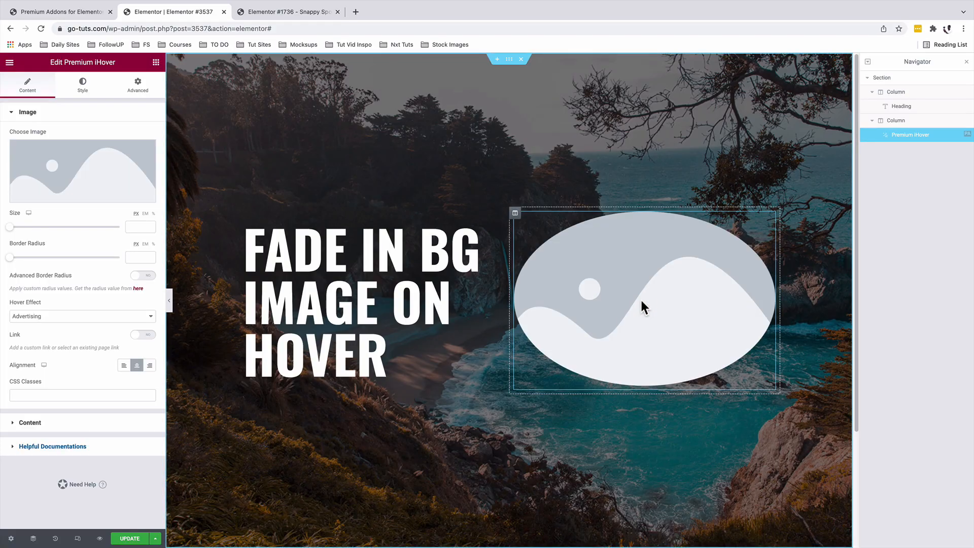
{"action": "mouse_move", "coordinate": [643, 307]}
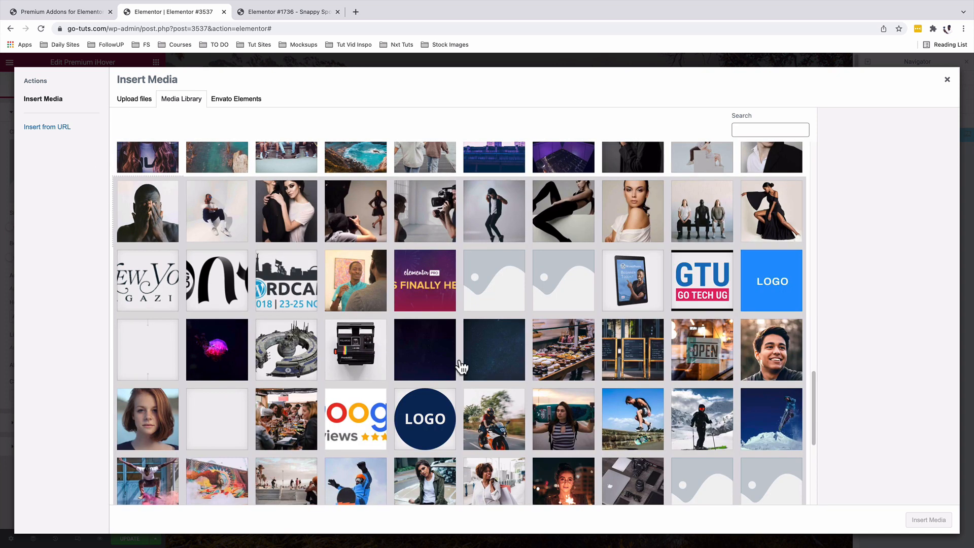
Use the Polaroid camera photo as the iHover front image, enlarged to fill the widget
{"action": "left_click", "coordinate": [355, 350]}
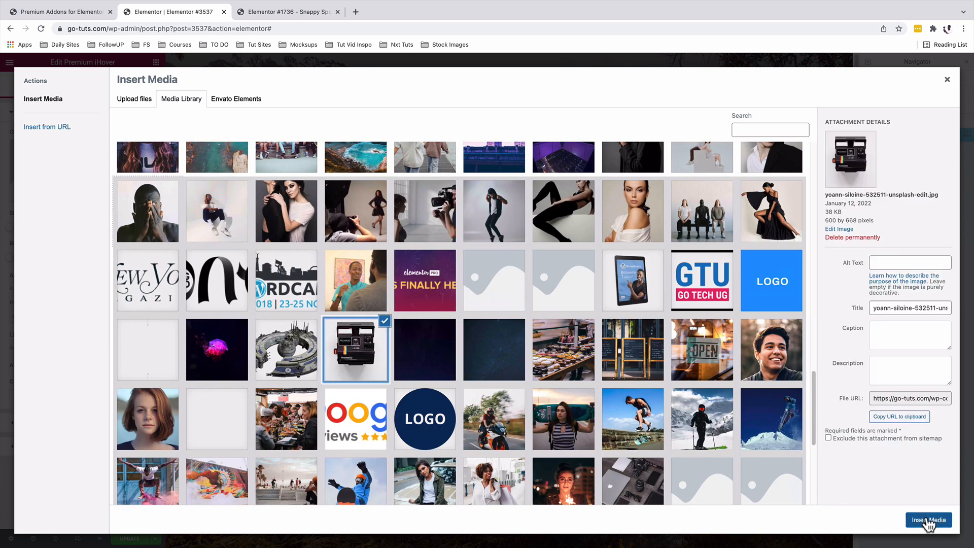
{"action": "left_click", "coordinate": [928, 519]}
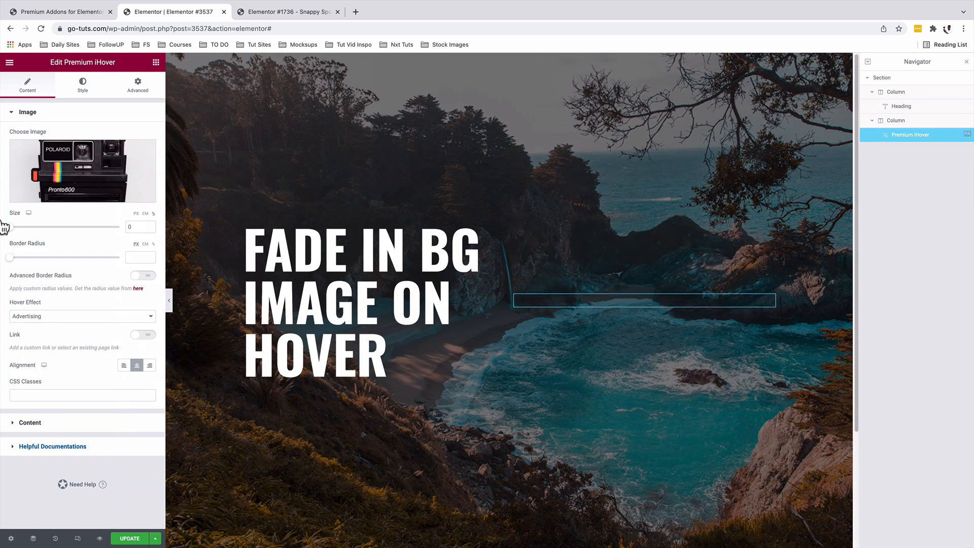
{"action": "left_click_drag", "start_coordinate": [9, 227], "coordinate": [121, 226]}
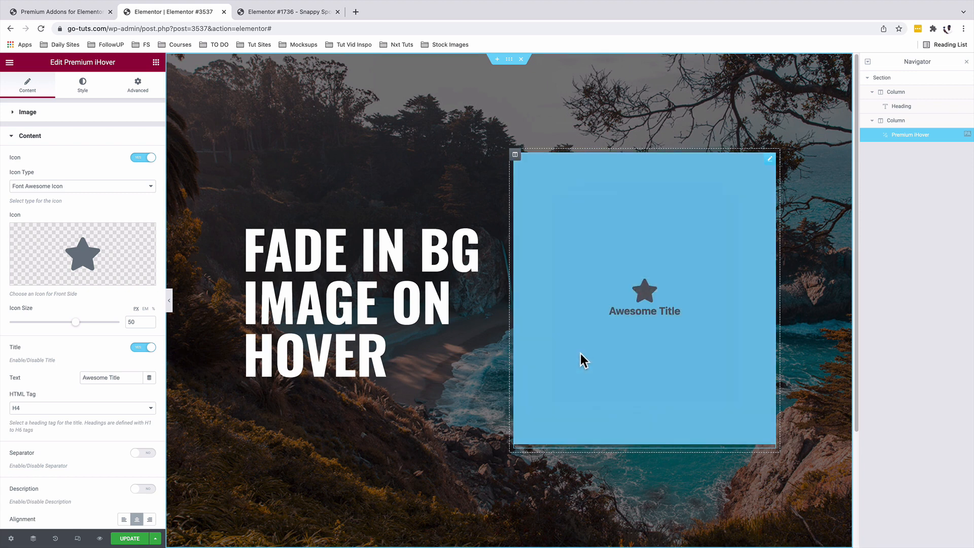
{"action": "mouse_move", "coordinate": [584, 377]}
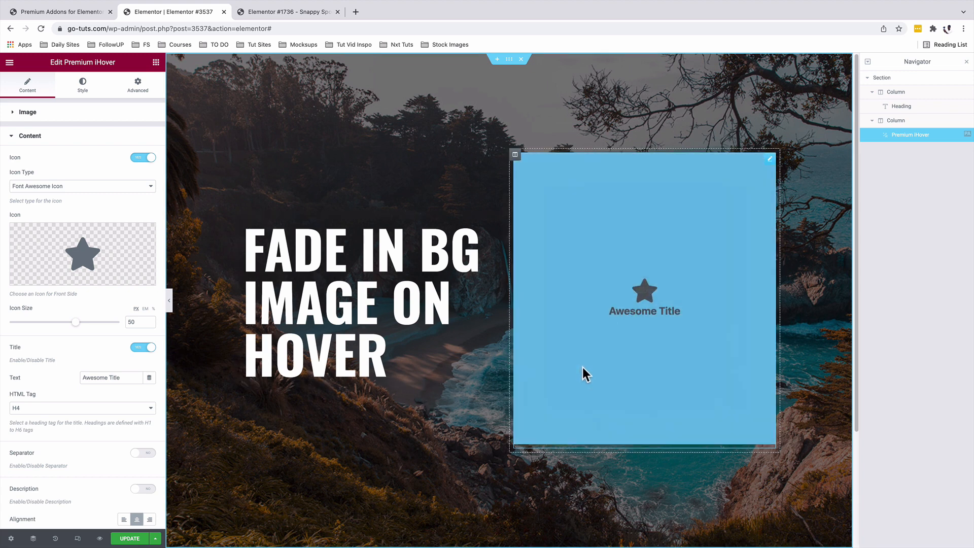
{"action": "mouse_move", "coordinate": [587, 355]}
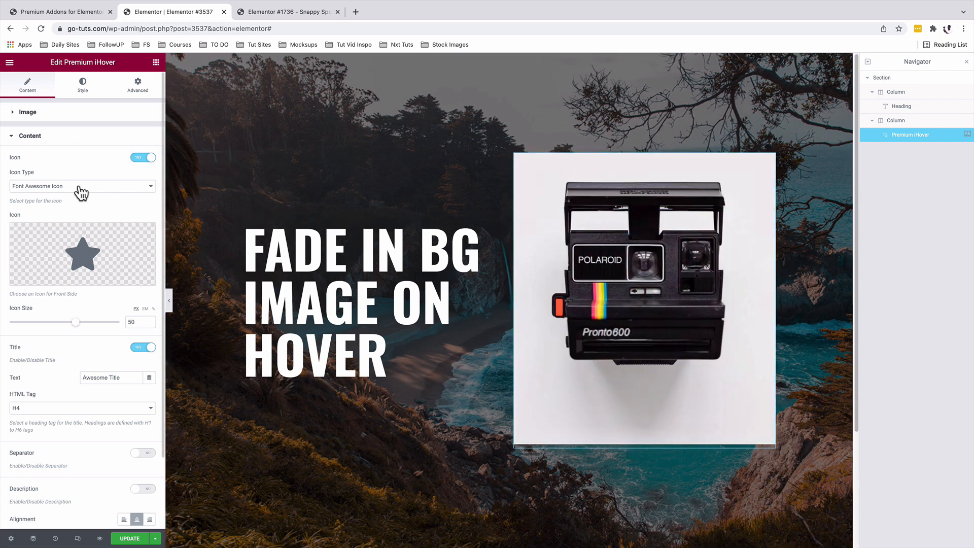
Make the hover layer an image using the Leica photo at size 100 with no title
{"action": "left_click", "coordinate": [82, 187]}
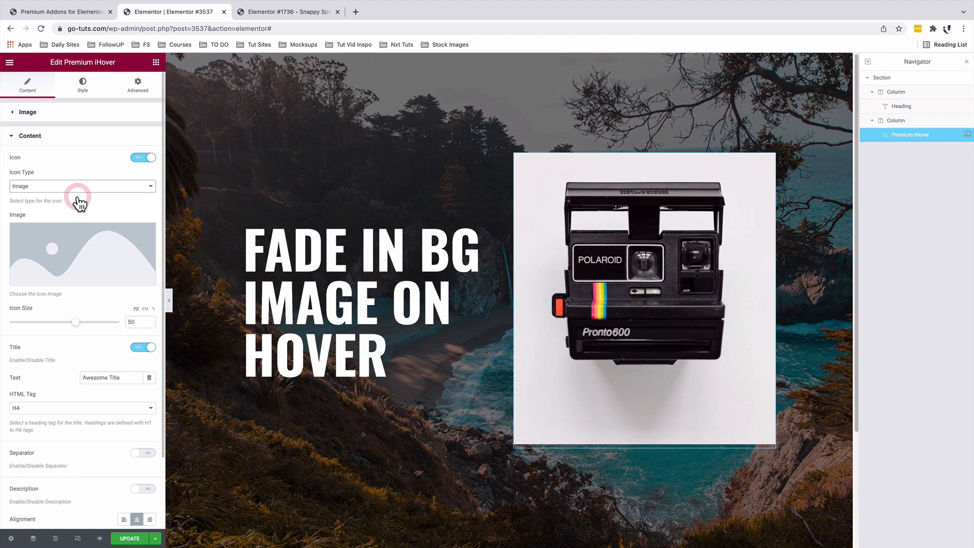
{"action": "left_click", "coordinate": [82, 254]}
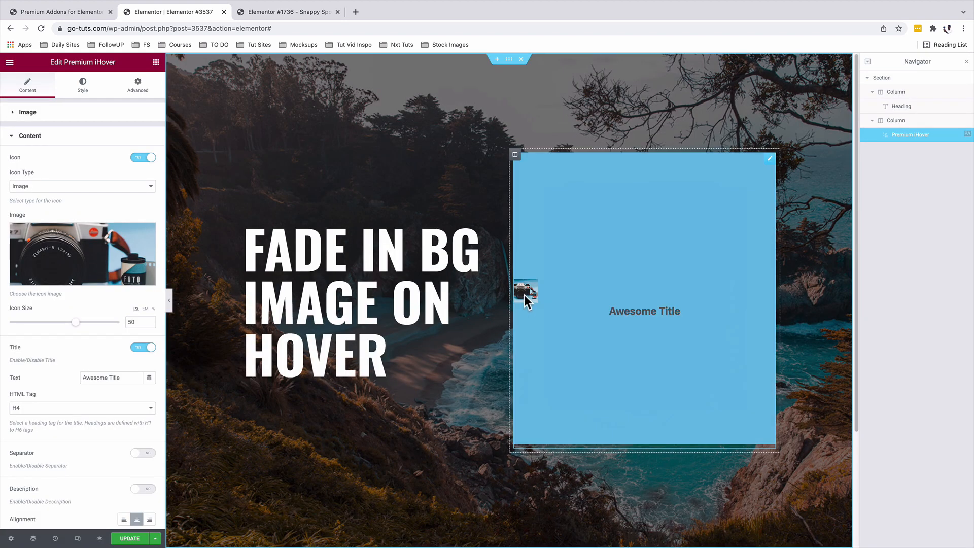
{"action": "mouse_move", "coordinate": [525, 335]}
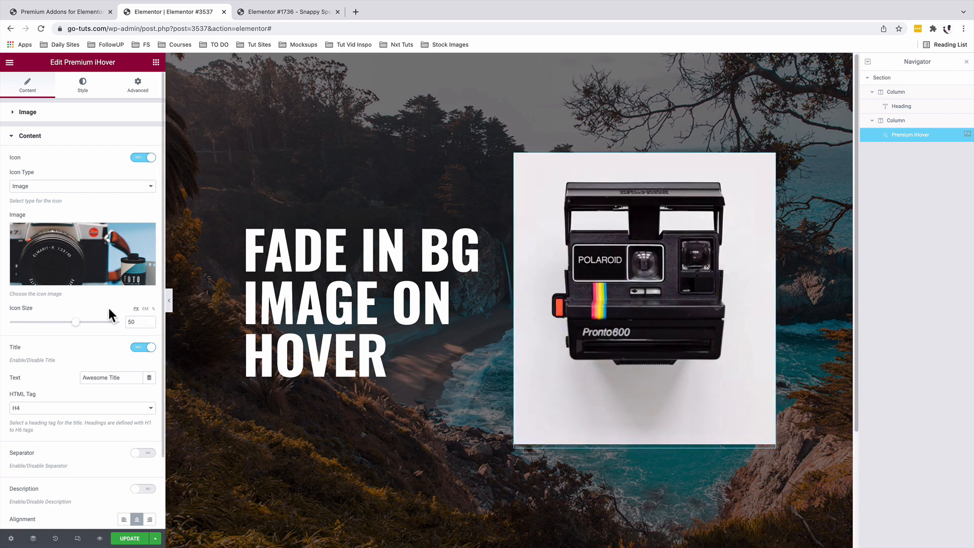
{"action": "left_click_drag", "start_coordinate": [77, 321], "coordinate": [105, 321]}
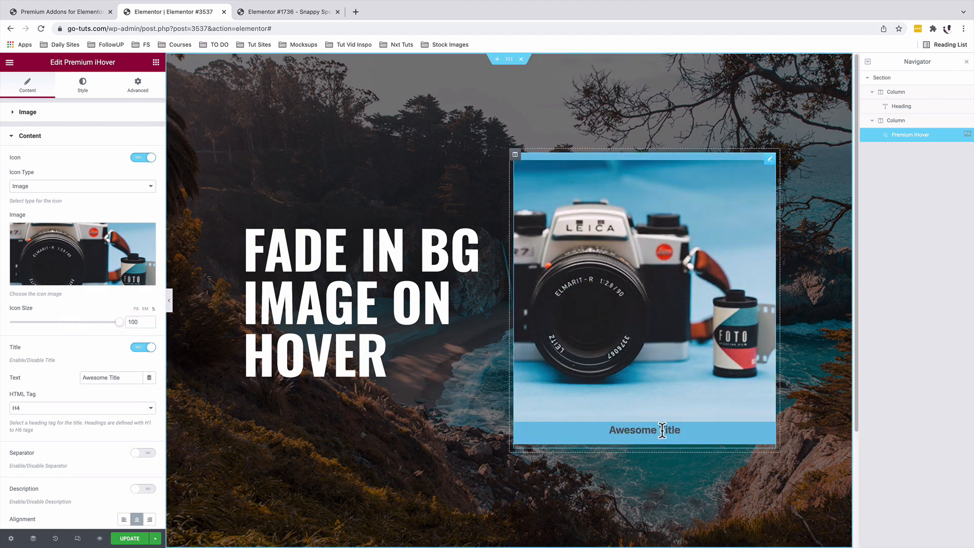
{"action": "left_click", "coordinate": [142, 347]}
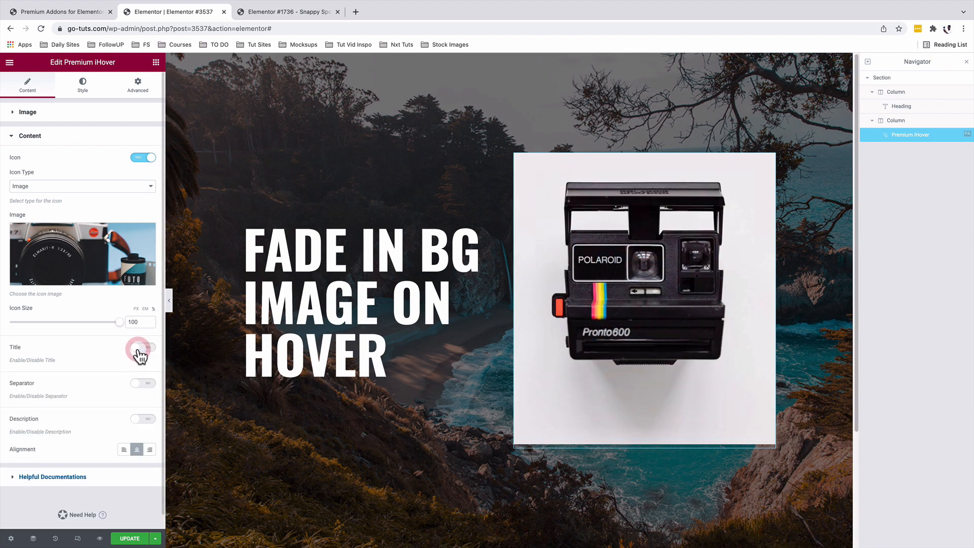
{"action": "left_click", "coordinate": [83, 85]}
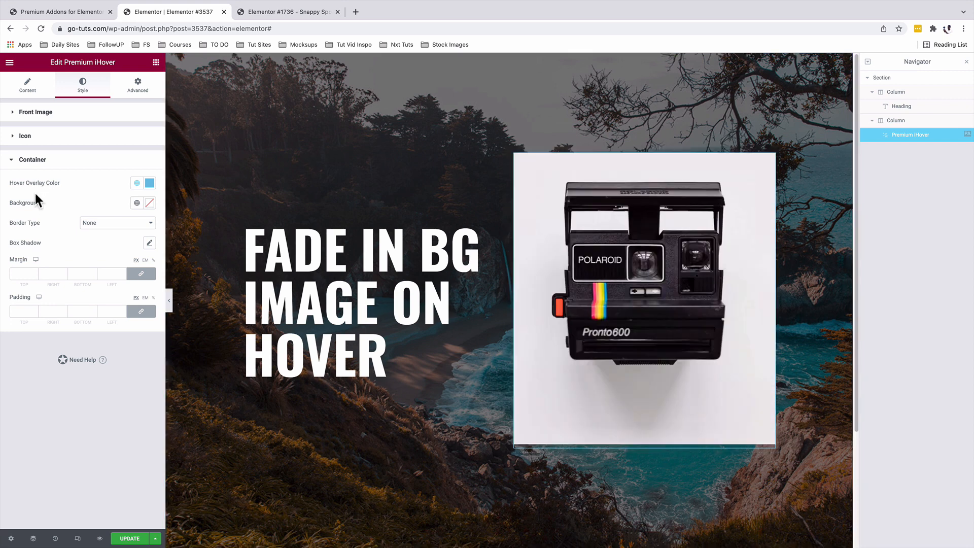
Clear the blue hover overlay colour so the Leica photo shows cleanly
{"action": "left_click", "coordinate": [149, 182]}
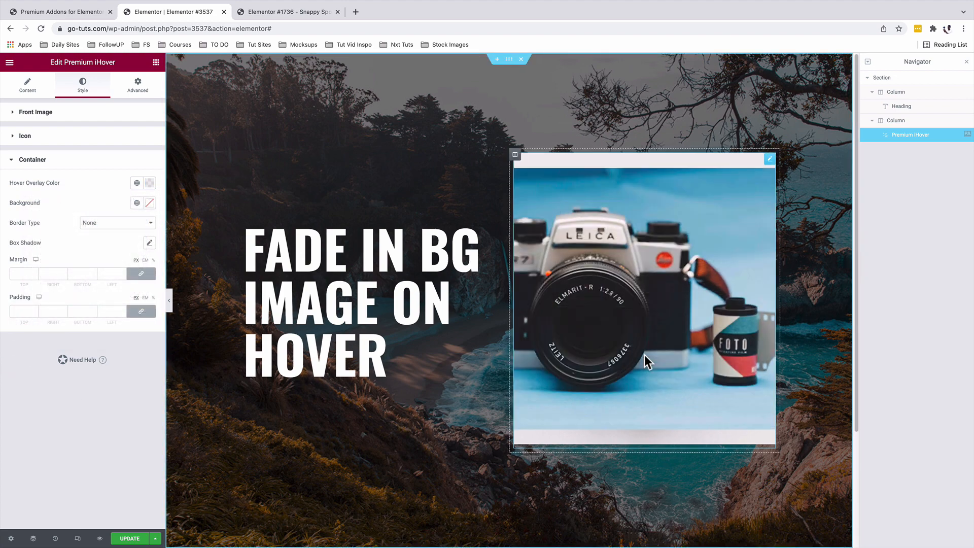
{"action": "left_click", "coordinate": [28, 85]}
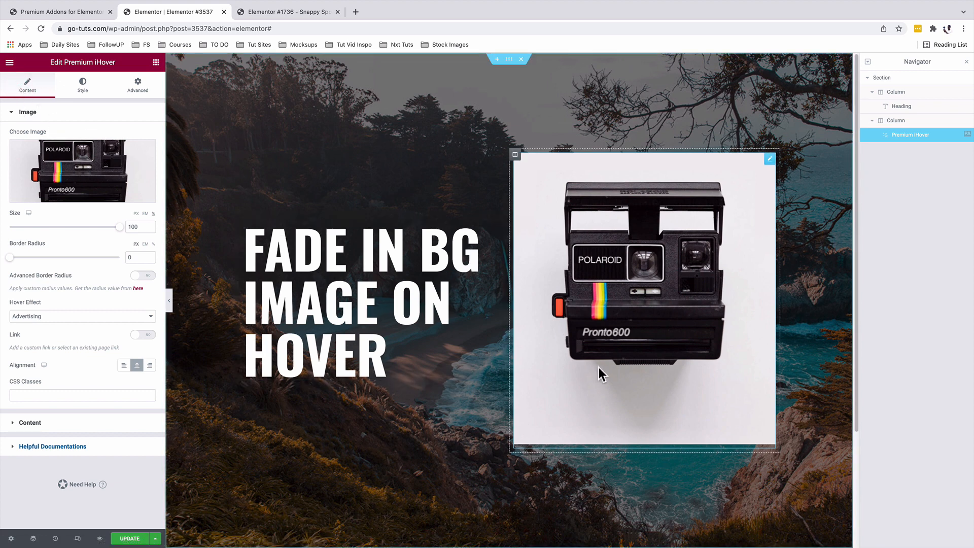
{"action": "mouse_move", "coordinate": [603, 377]}
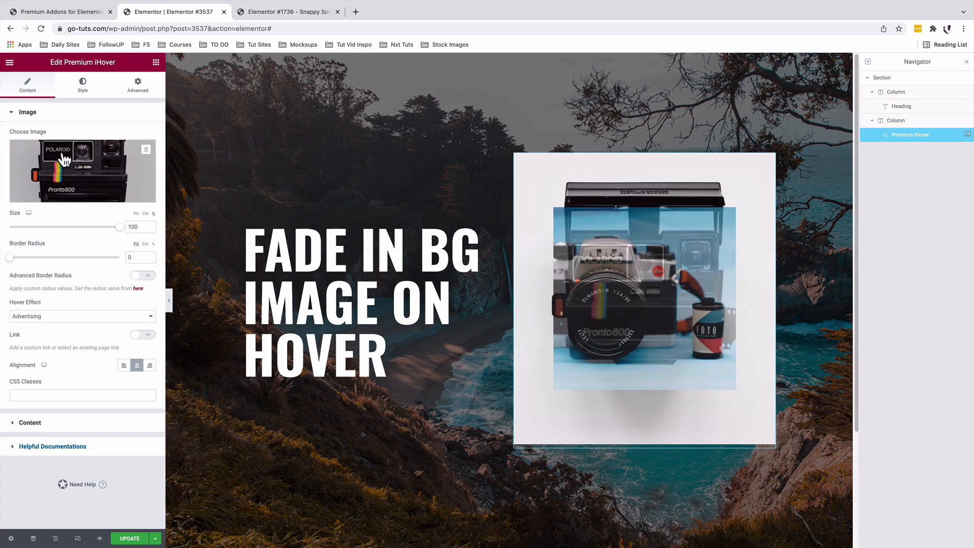
{"action": "mouse_move", "coordinate": [53, 223]}
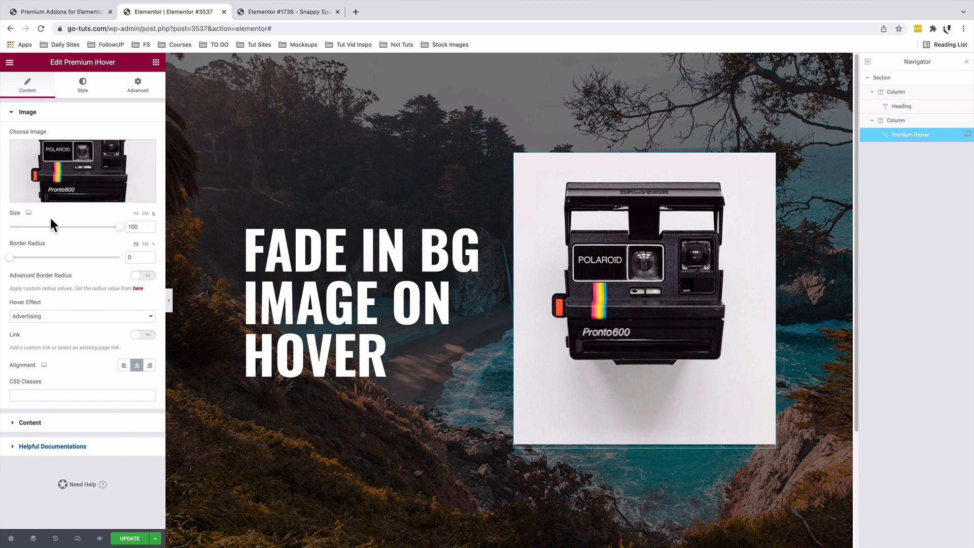
{"action": "mouse_move", "coordinate": [138, 221]}
{"action": "type", "text": "500"}
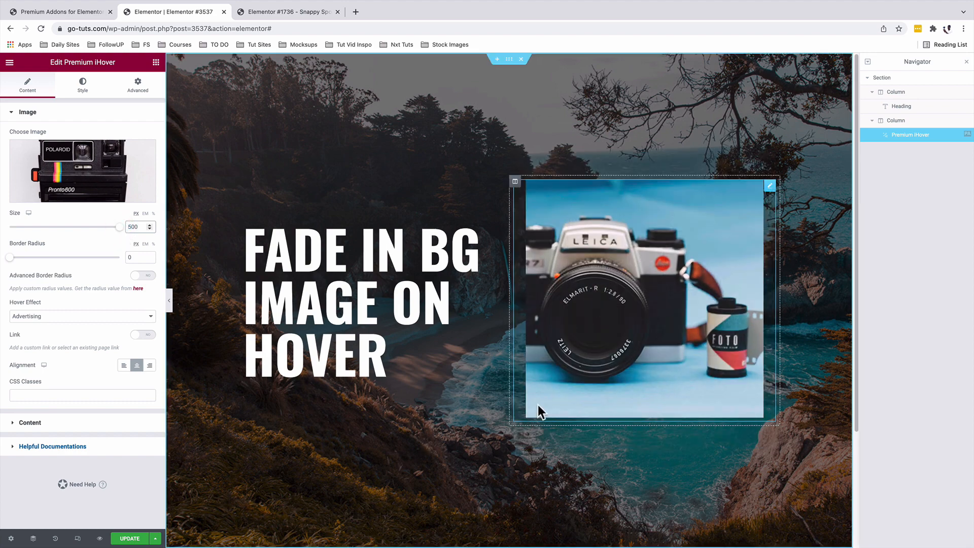
{"action": "mouse_move", "coordinate": [558, 404]}
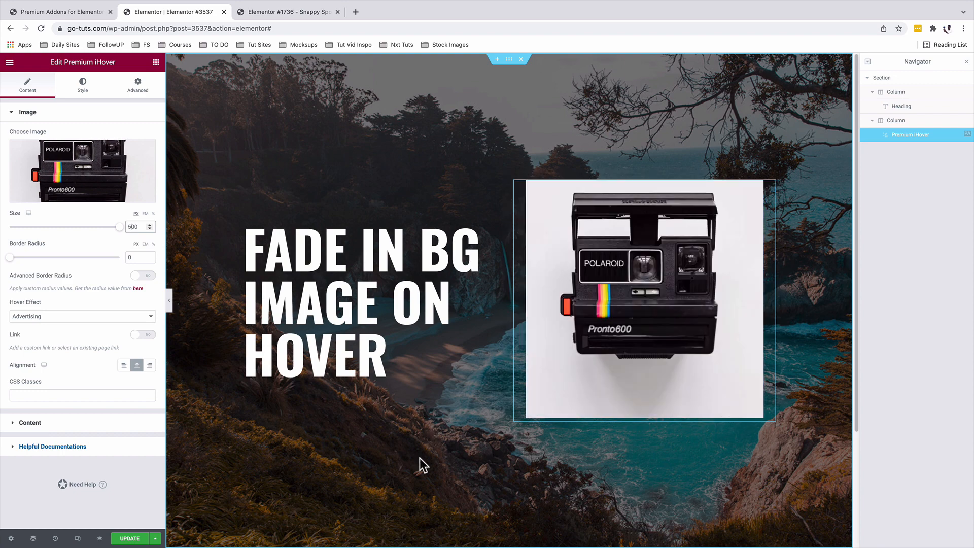
{"action": "mouse_move", "coordinate": [588, 401]}
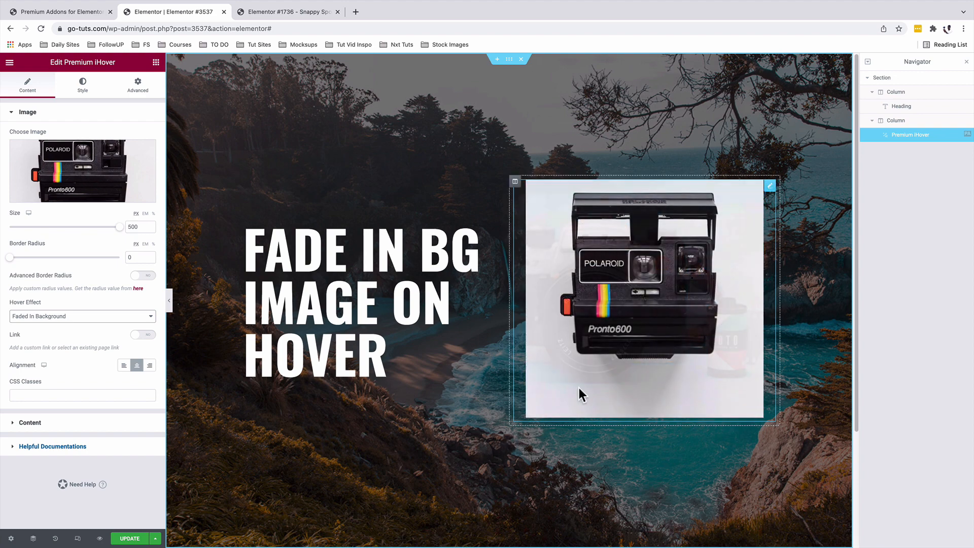
{"action": "mouse_move", "coordinate": [480, 433]}
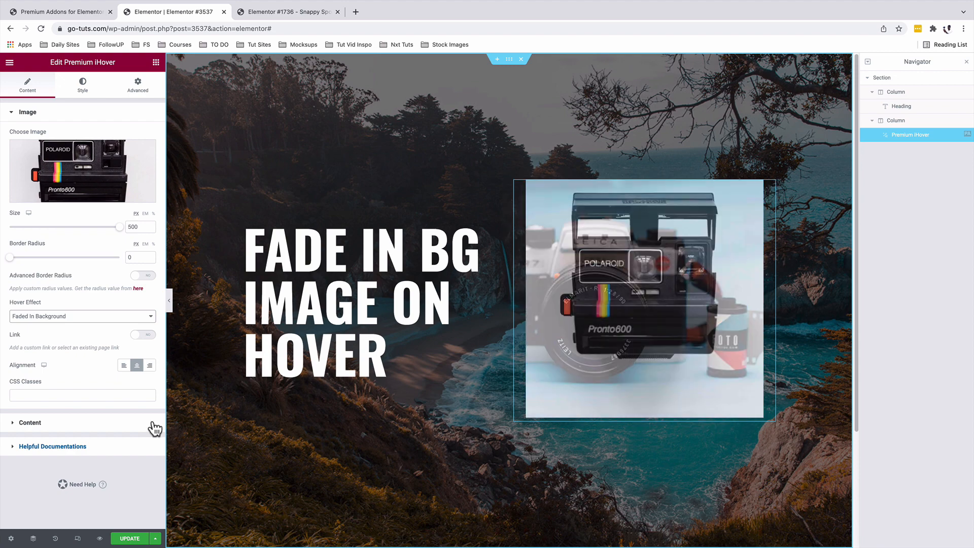
{"action": "mouse_move", "coordinate": [97, 538]}
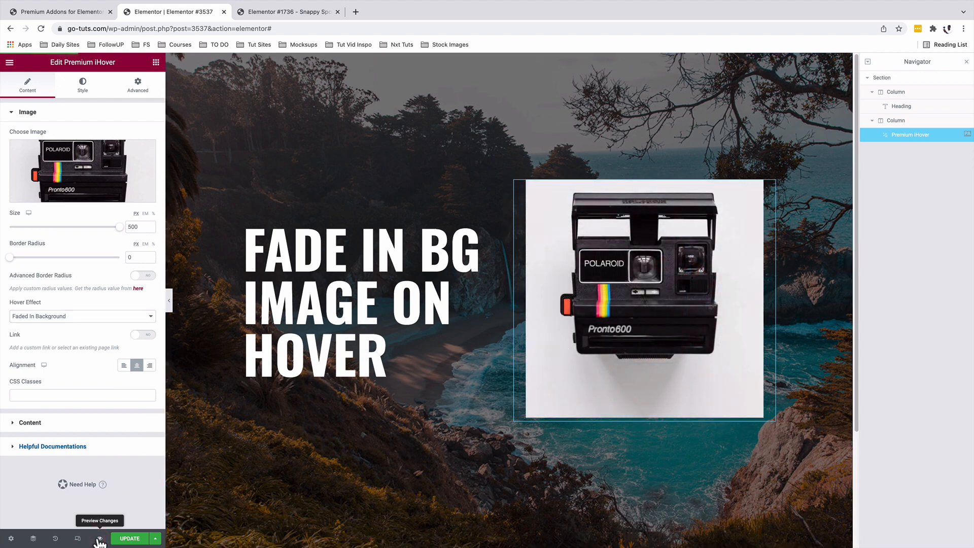
Preview the camera hero page in a new tab and return to the editor
{"action": "left_click", "coordinate": [100, 539]}
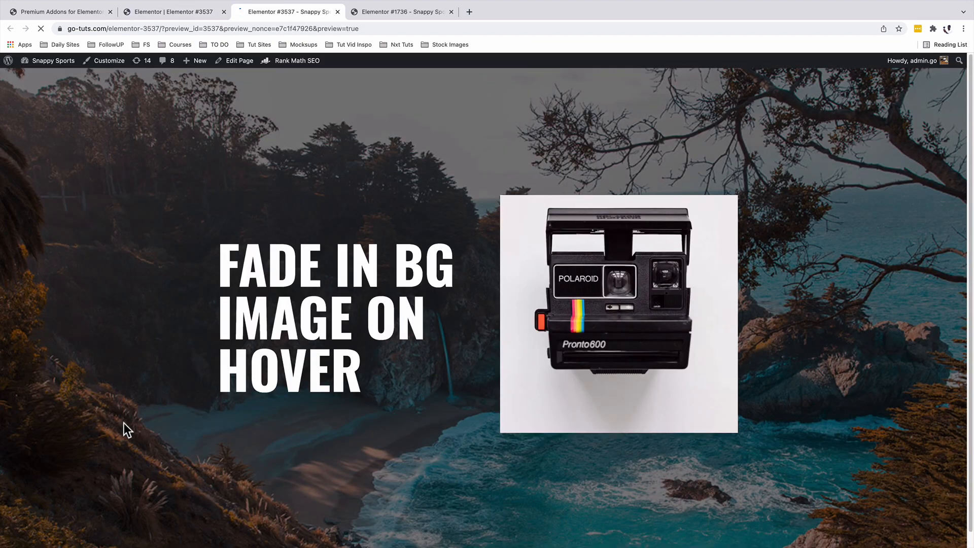
{"action": "mouse_move", "coordinate": [554, 401]}
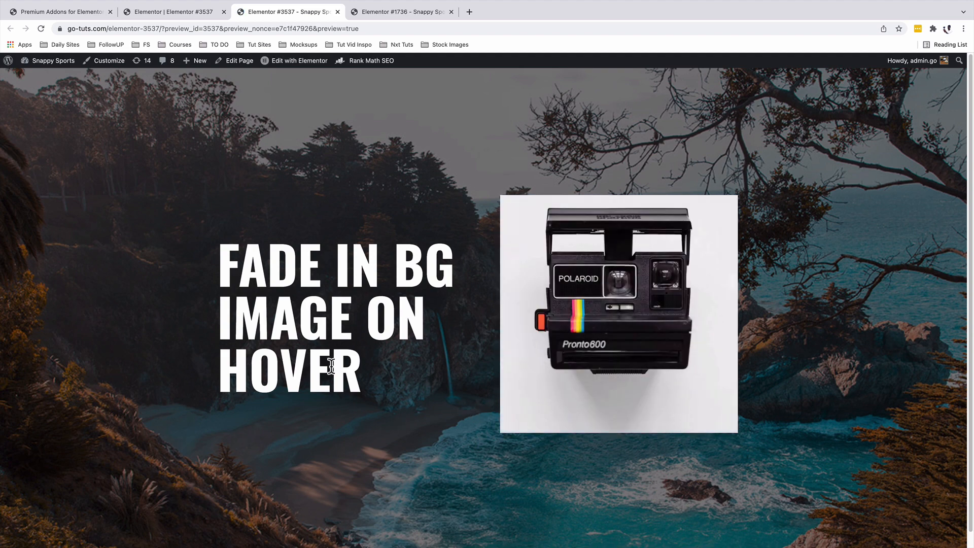
{"action": "left_click", "coordinate": [172, 11]}
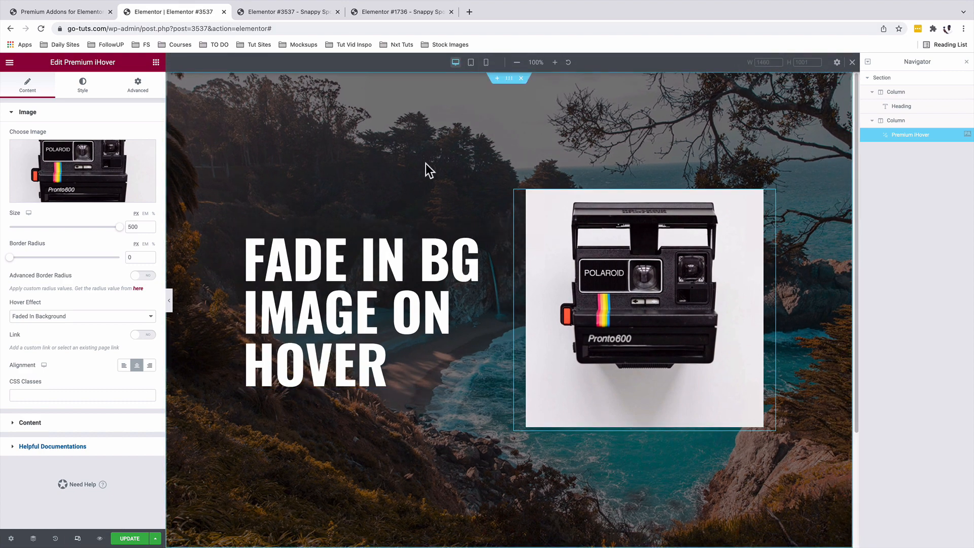
At tablet width, reduce the heading size and scale the iHover photo to 75, then view mobile
{"action": "left_click", "coordinate": [471, 62]}
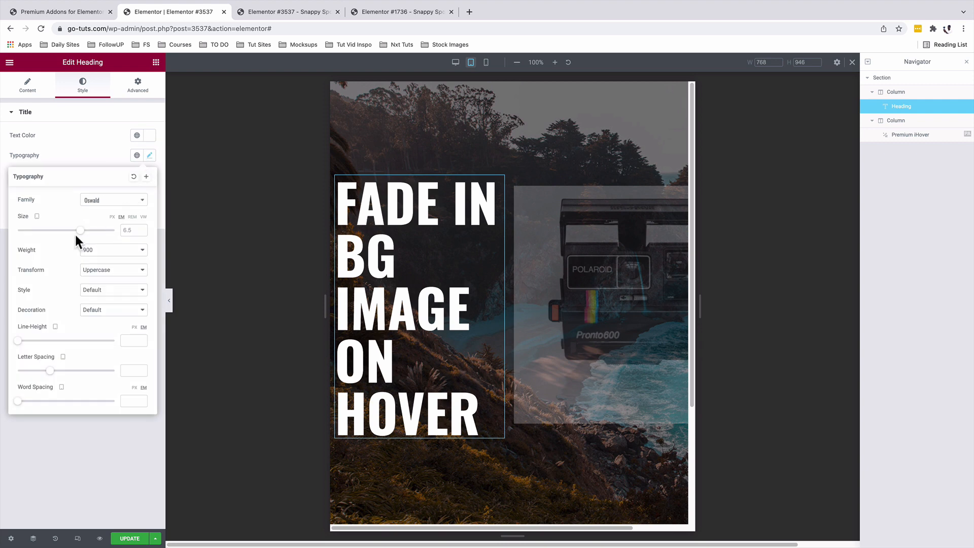
{"action": "left_click", "coordinate": [138, 86]}
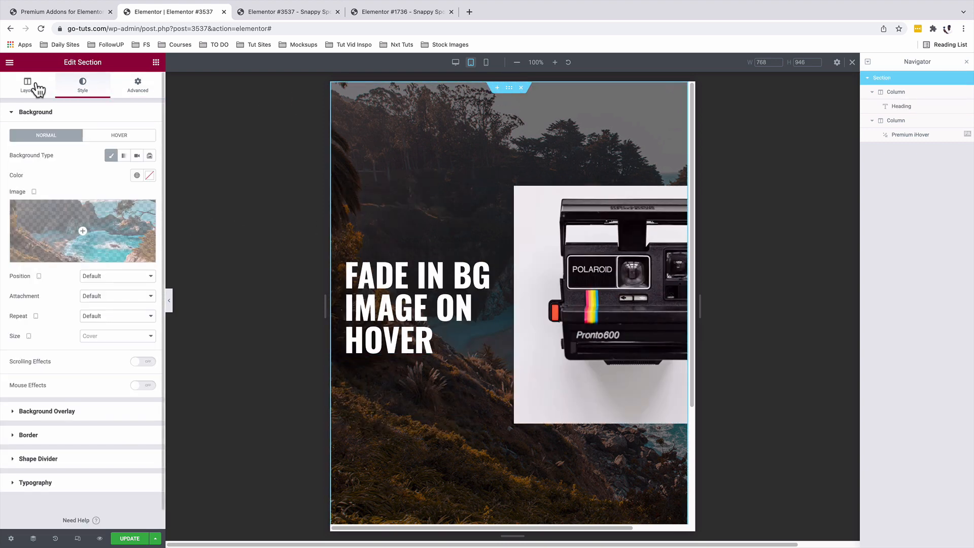
{"action": "left_click", "coordinate": [26, 86]}
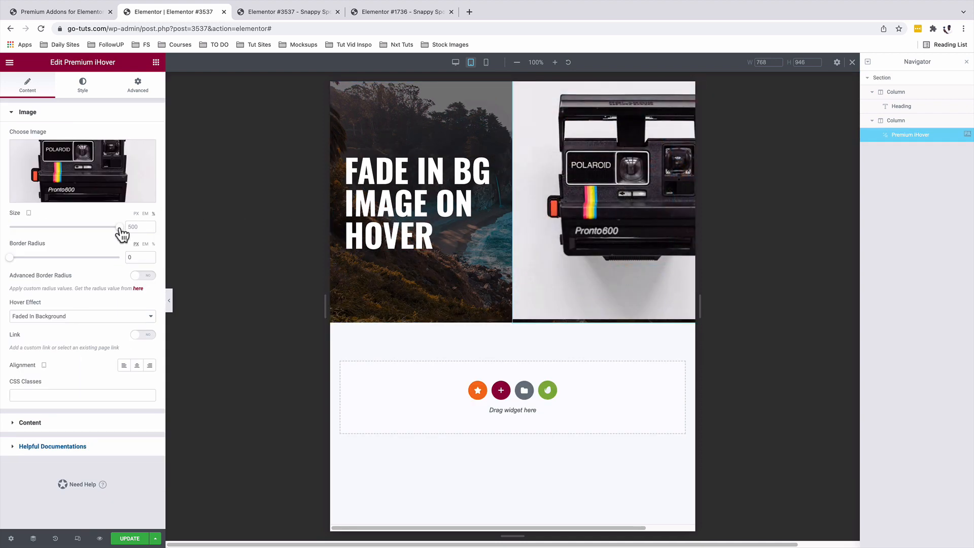
{"action": "left_click_drag", "start_coordinate": [120, 226], "coordinate": [92, 226]}
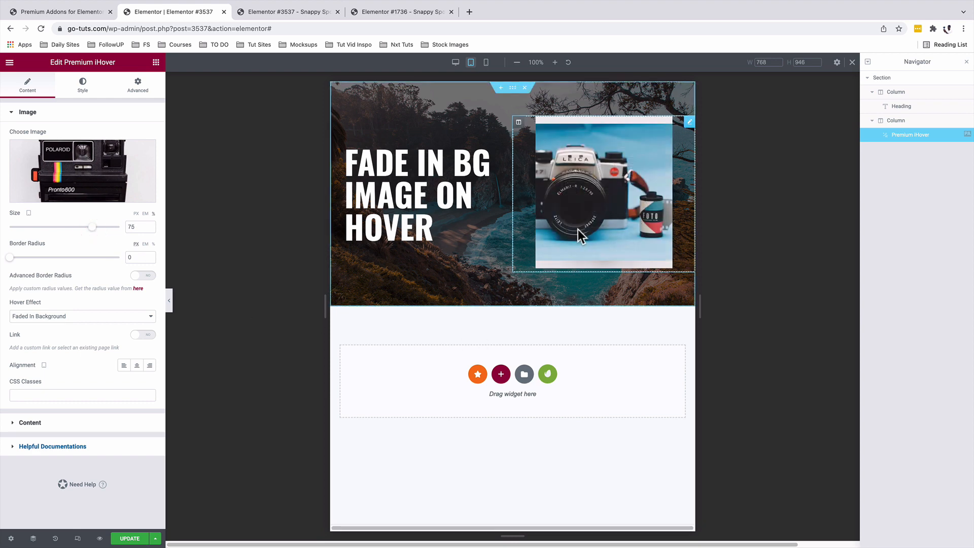
{"action": "left_click", "coordinate": [485, 62]}
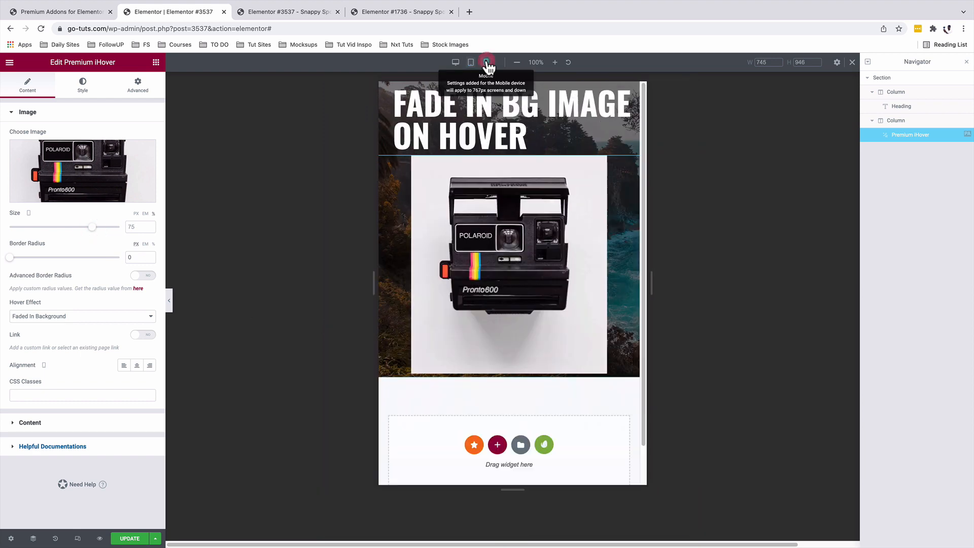
At mobile width, set the heading typography size to 2.5 em
{"action": "left_click", "coordinate": [485, 62]}
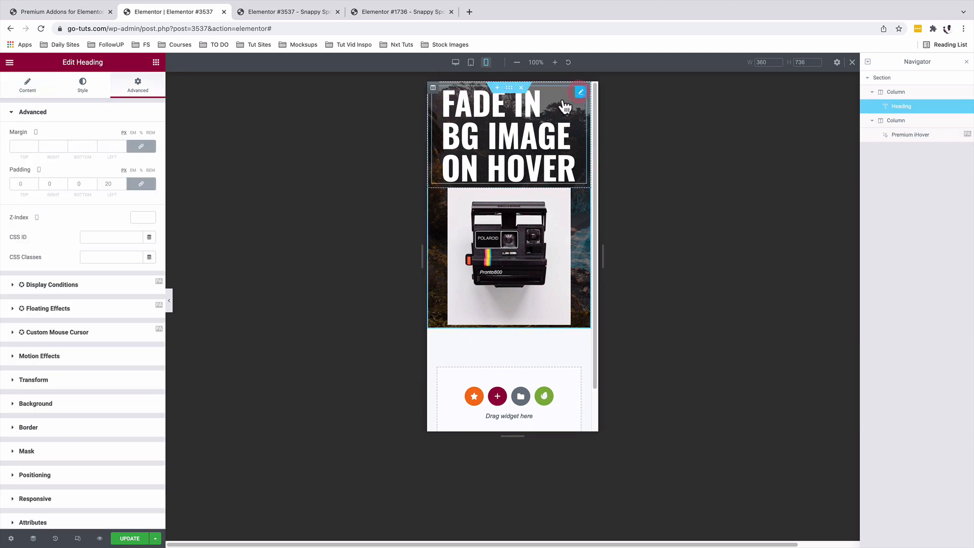
{"action": "left_click", "coordinate": [82, 86]}
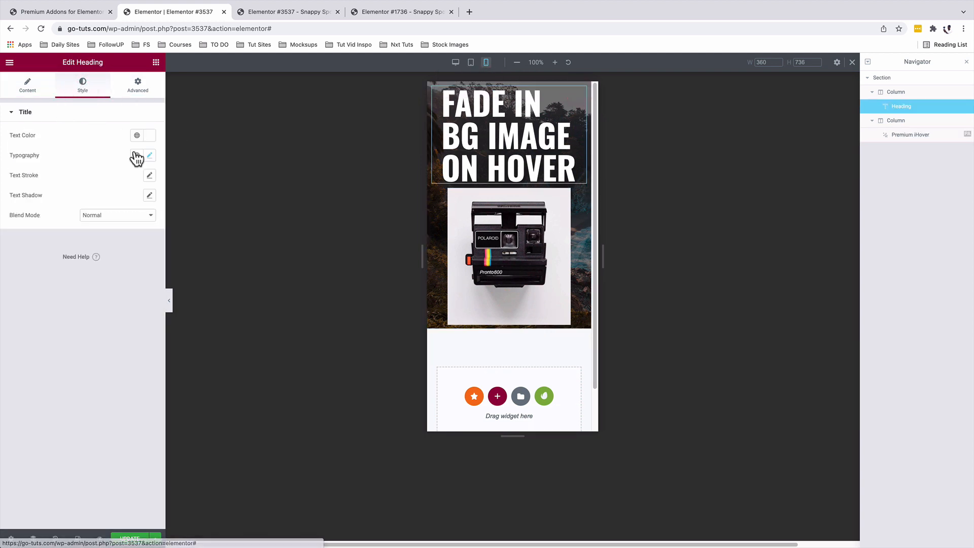
{"action": "left_click", "coordinate": [149, 155]}
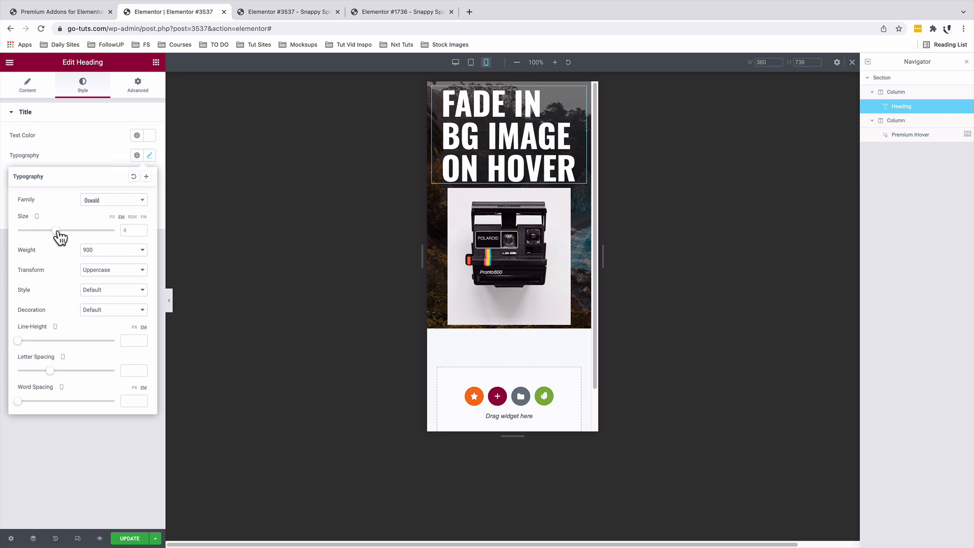
{"action": "left_click_drag", "start_coordinate": [54, 231], "coordinate": [39, 230]}
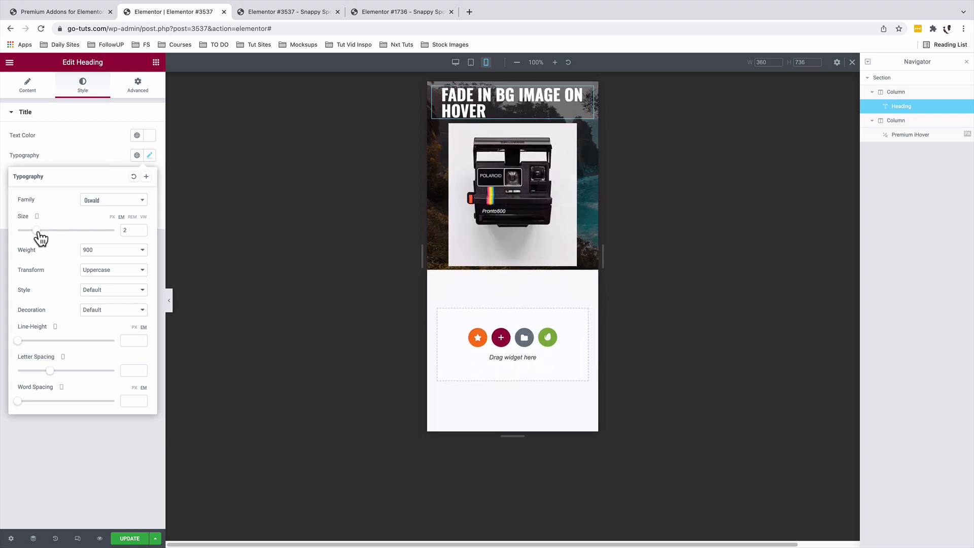
{"action": "left_click_drag", "start_coordinate": [34, 230], "coordinate": [41, 231]}
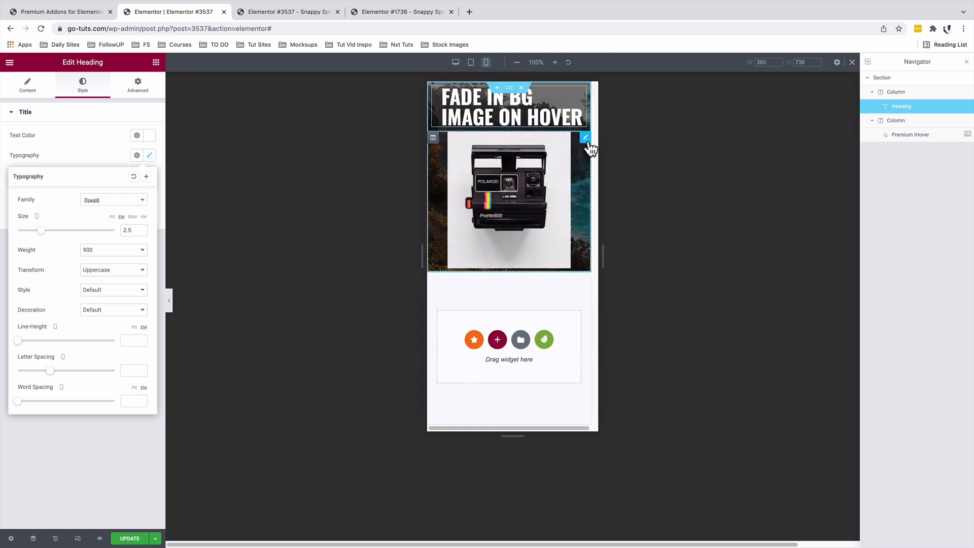
Shrink the iHover camera photo to 57 on mobile and preview the finished page
{"action": "left_click", "coordinate": [910, 134]}
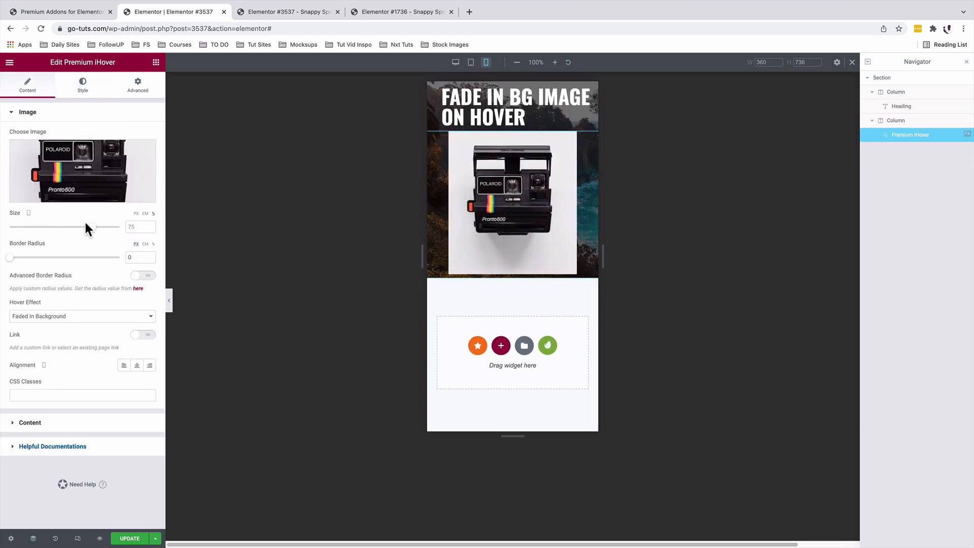
{"action": "left_click_drag", "start_coordinate": [89, 227], "coordinate": [71, 226]}
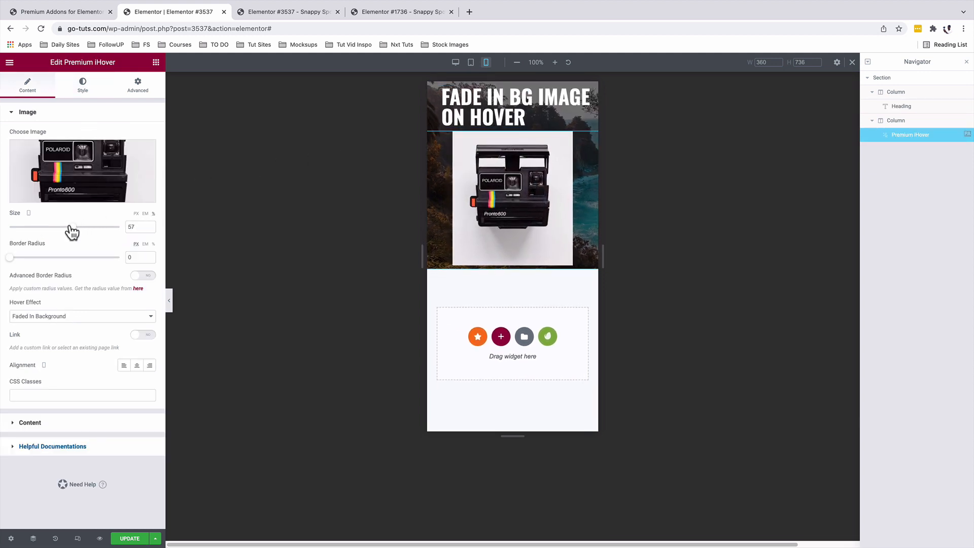
{"action": "left_click_drag", "start_coordinate": [71, 226], "coordinate": [65, 226]}
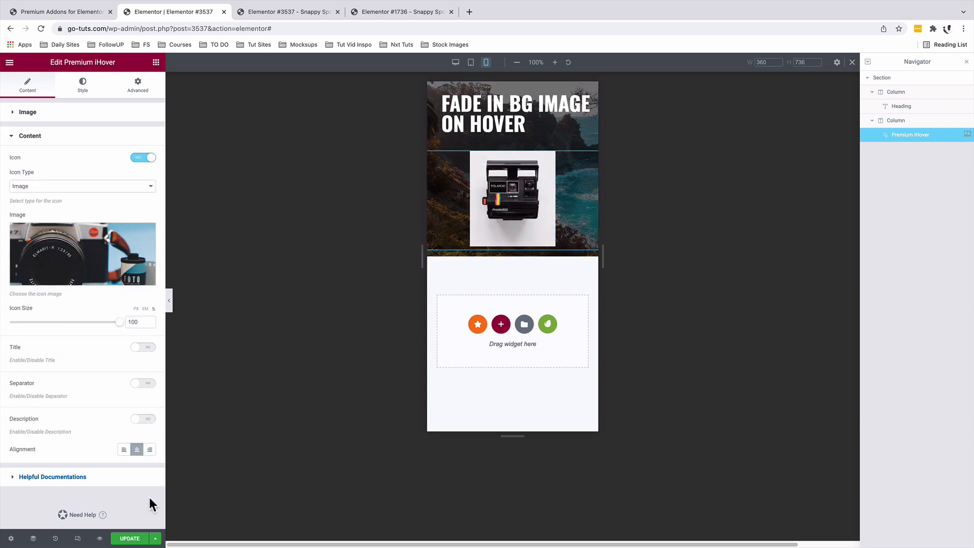
{"action": "left_click", "coordinate": [286, 12]}
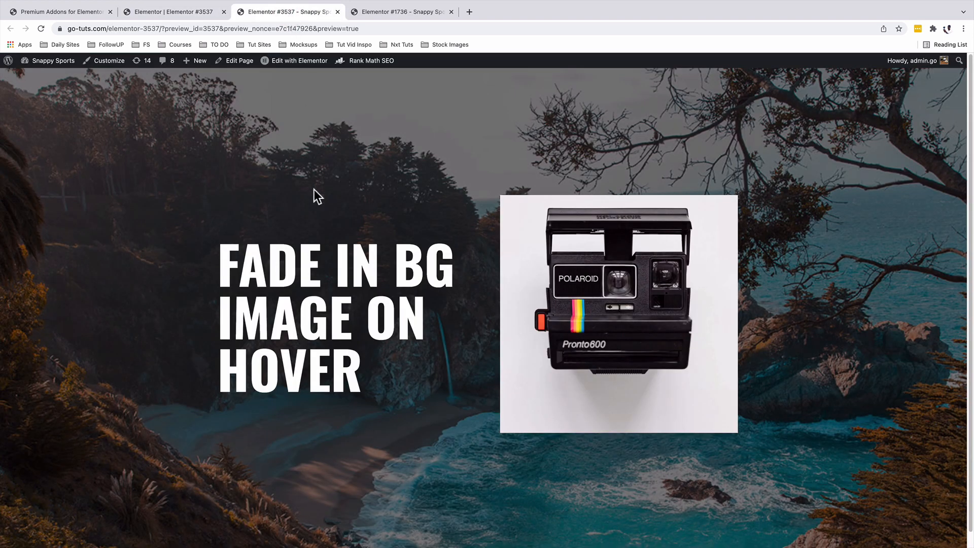
{"action": "mouse_move", "coordinate": [585, 188]}
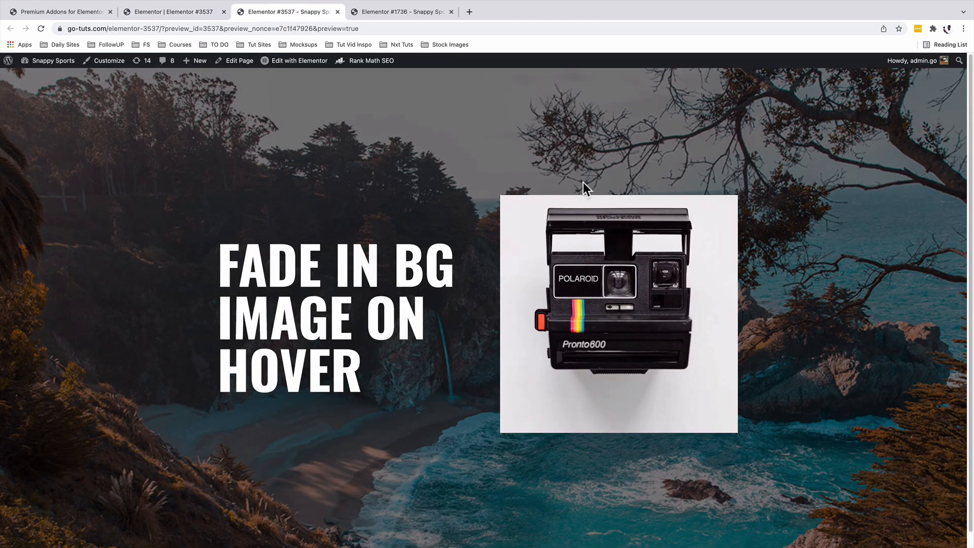
{"action": "mouse_move", "coordinate": [593, 271]}
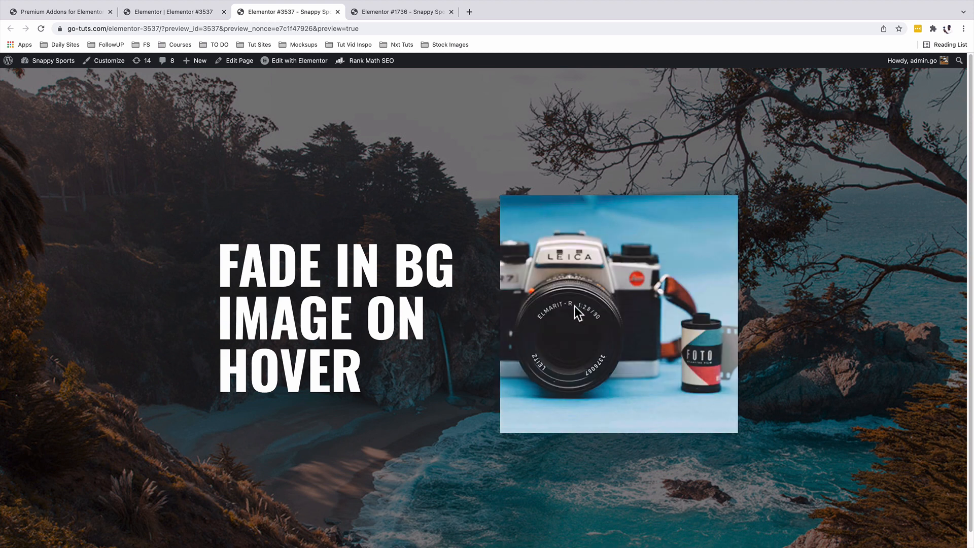
{"action": "mouse_move", "coordinate": [467, 353]}
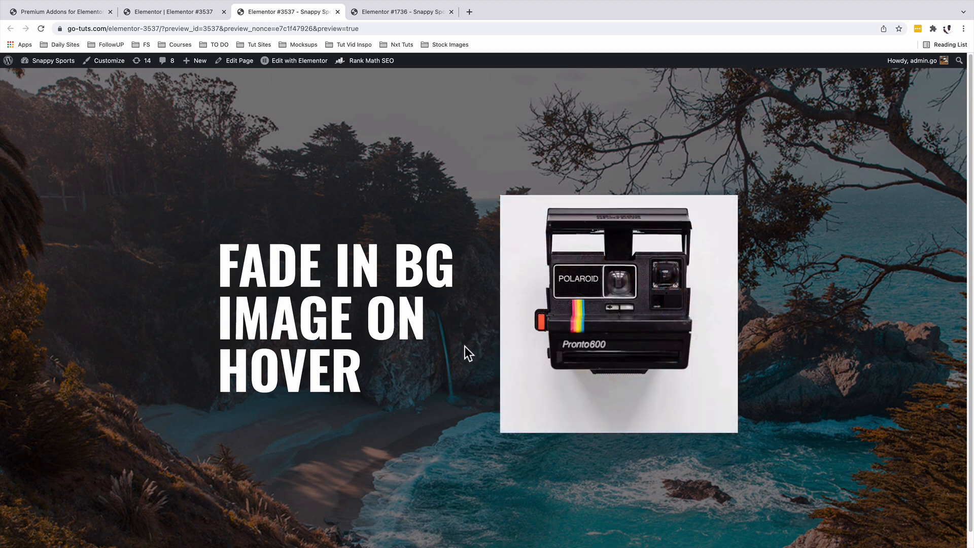
{"action": "mouse_move", "coordinate": [603, 343]}
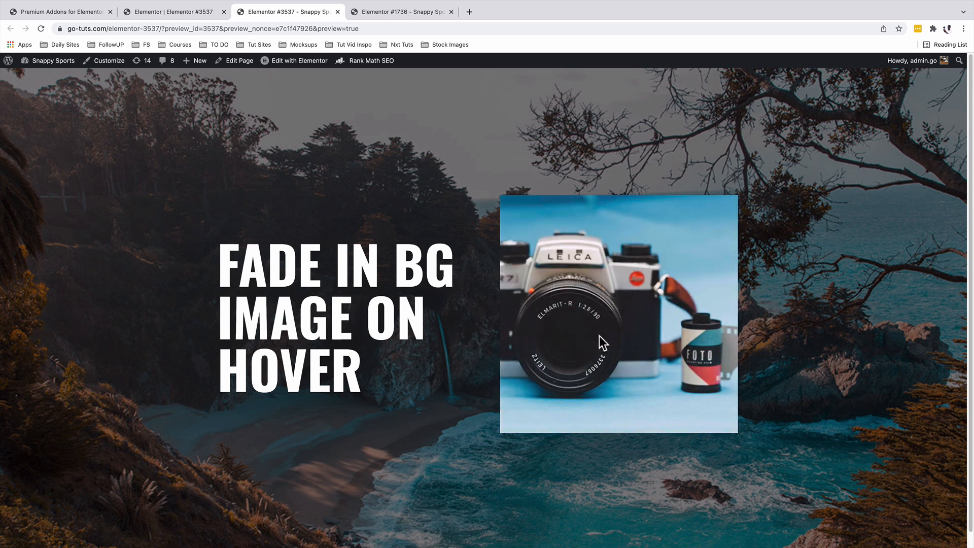